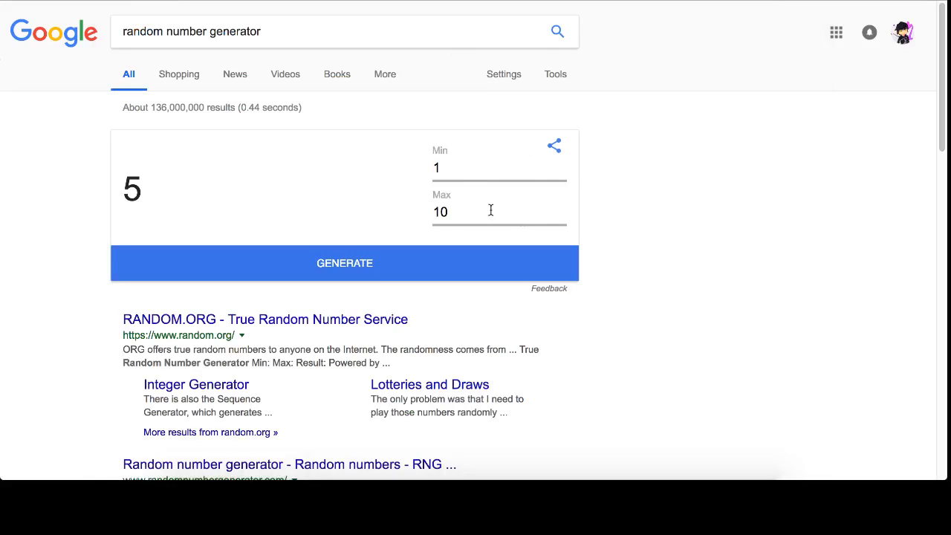
mouse_move(182, 55)
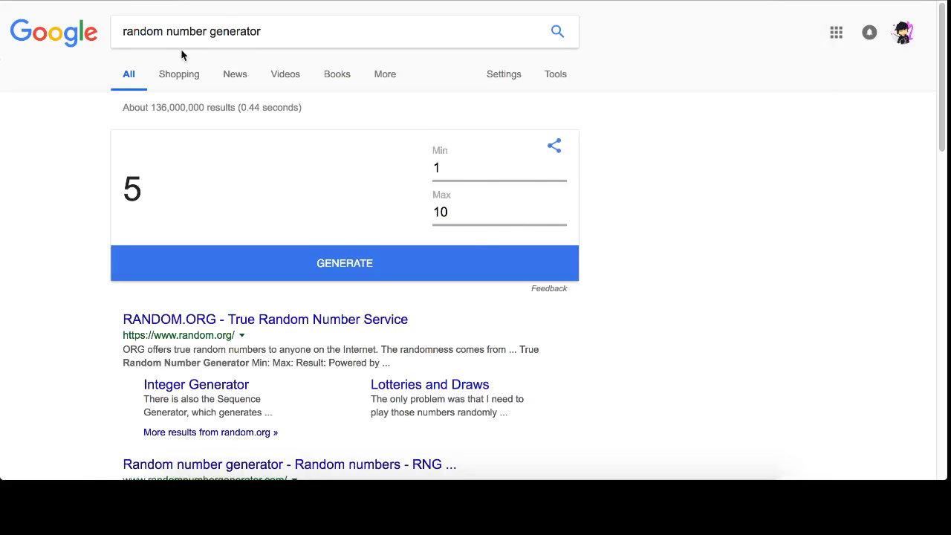
mouse_move(394, 110)
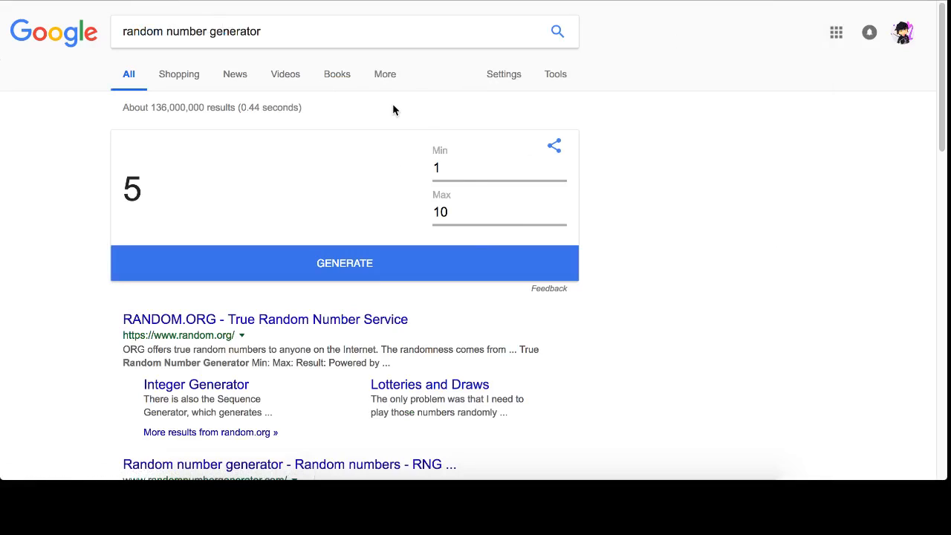
mouse_move(399, 224)
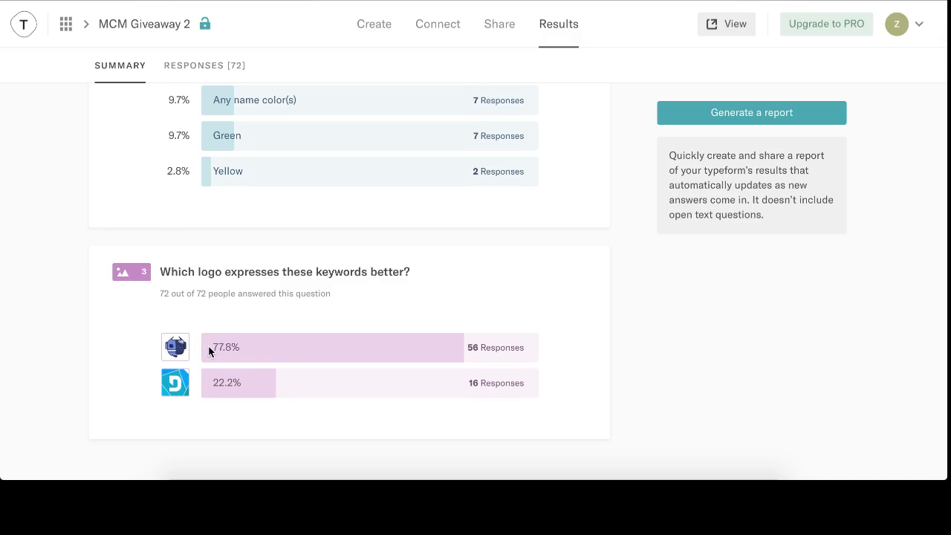
mouse_move(188, 393)
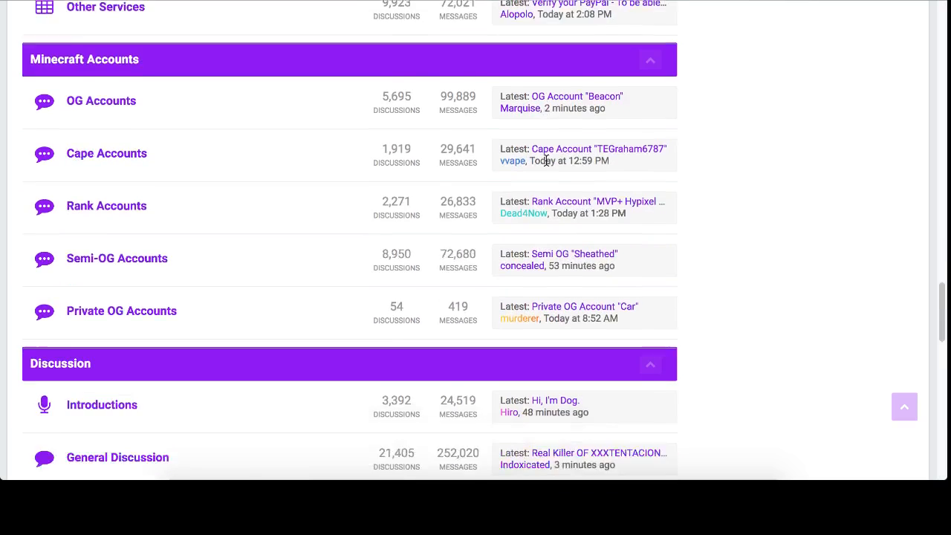
- Enter Contests & Giveaways and load the 1 Name Color [Logo Feedback] giveaway thread
scroll(down, 3)
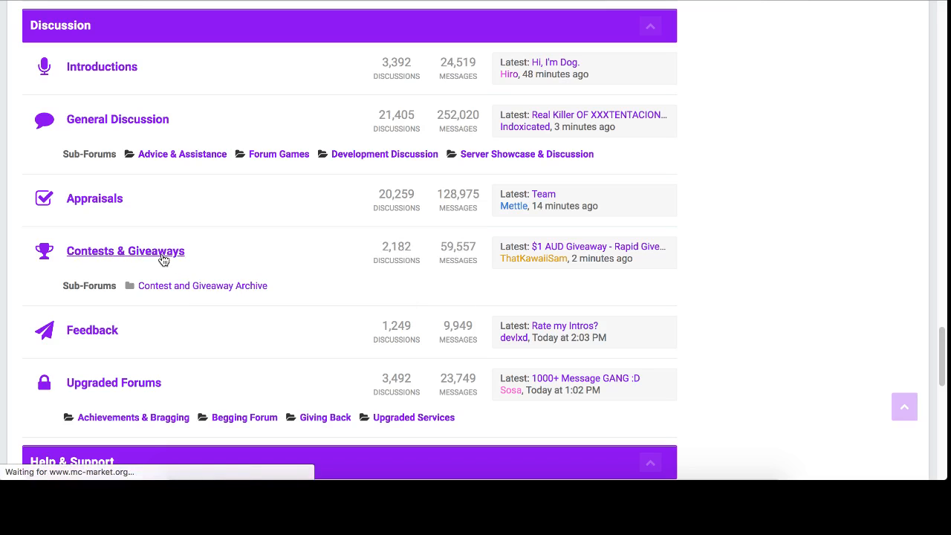
click(125, 250)
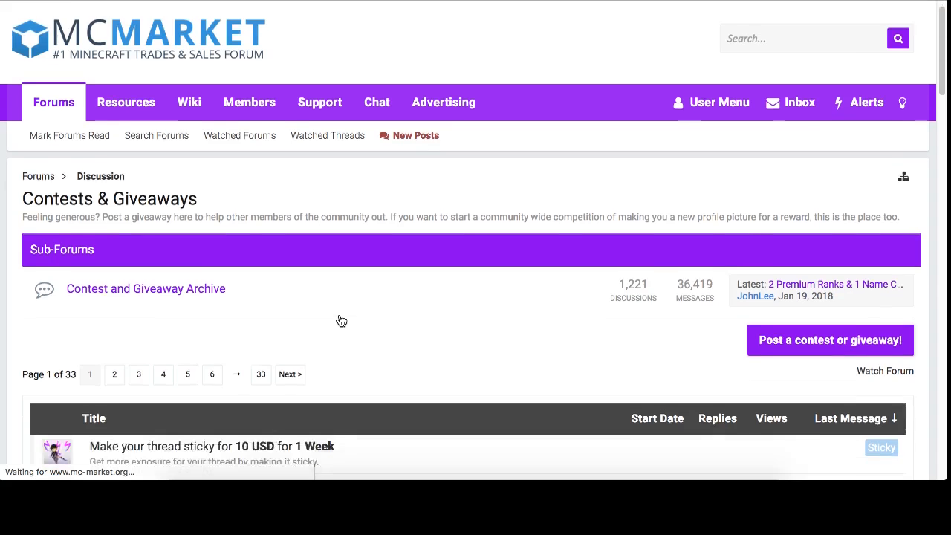
scroll(down, 3)
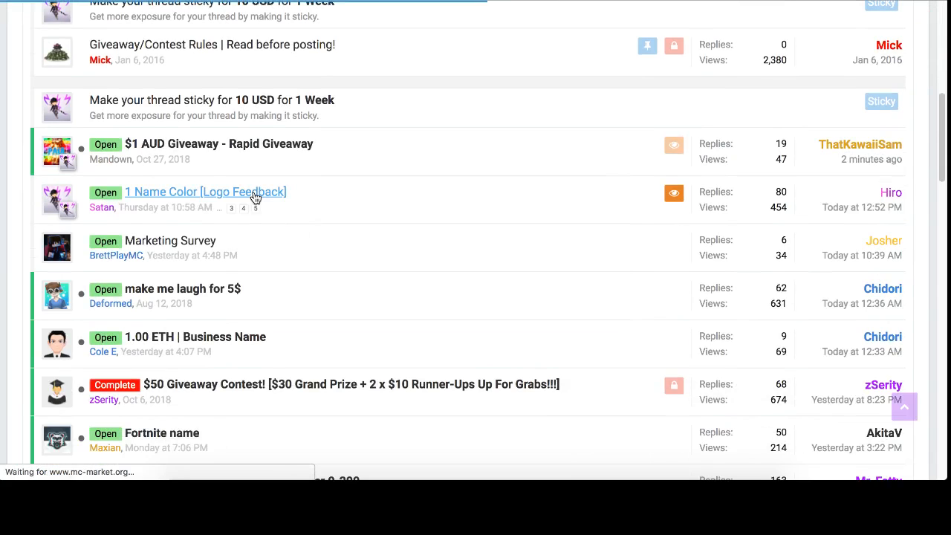
click(205, 192)
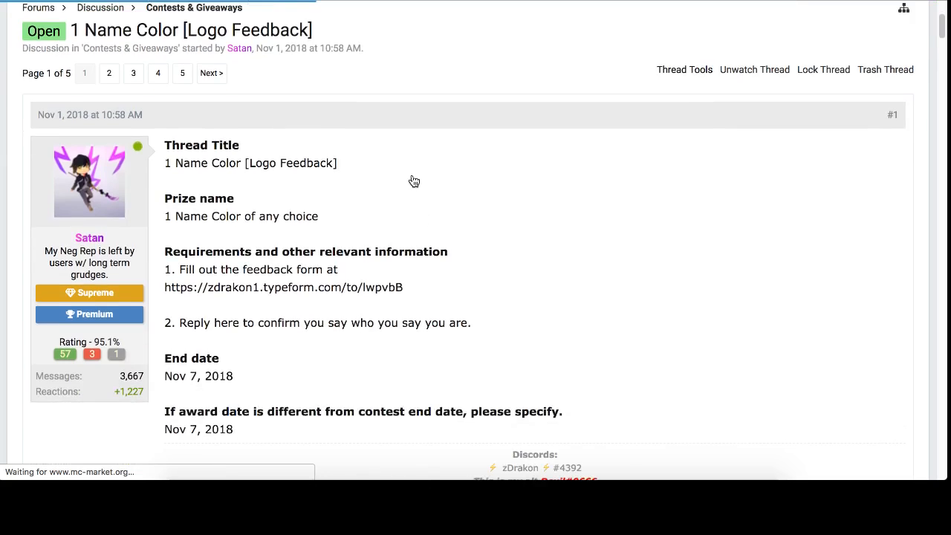
- Read down the first page of entries and move to page 5, the thread's last page
scroll(down, 3)
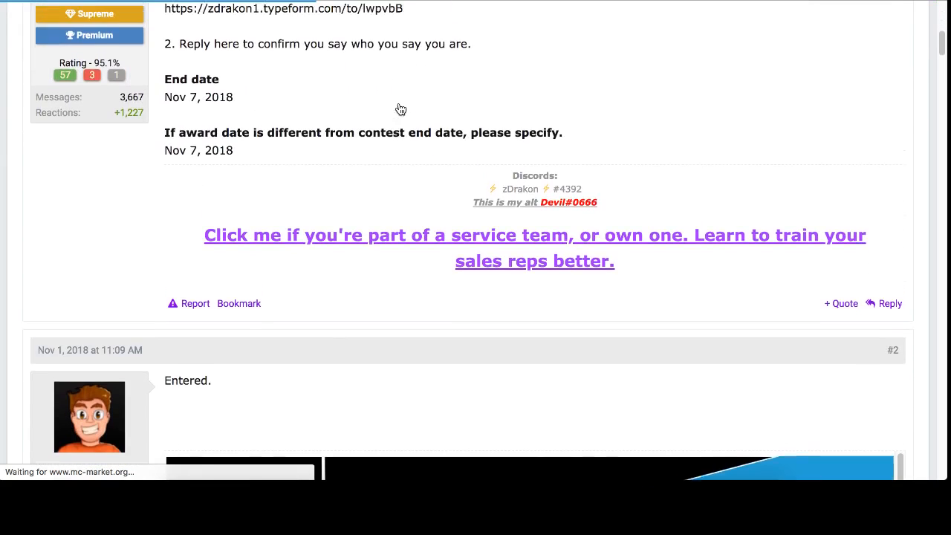
scroll(down, 3)
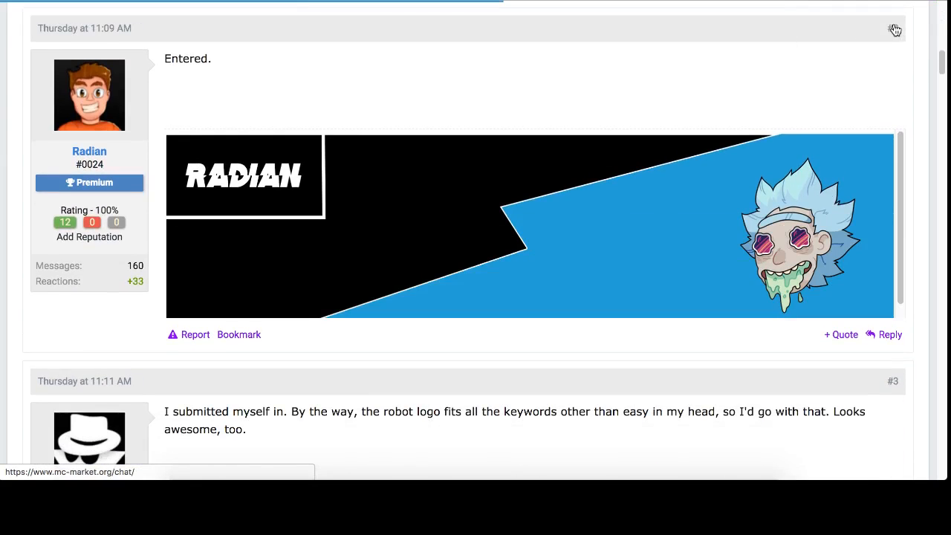
scroll(down, 3)
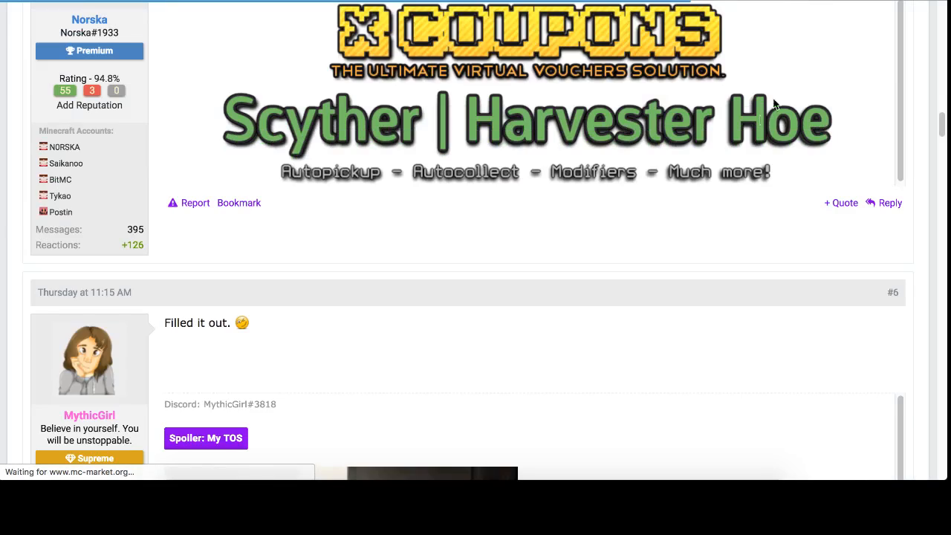
scroll(down, 3)
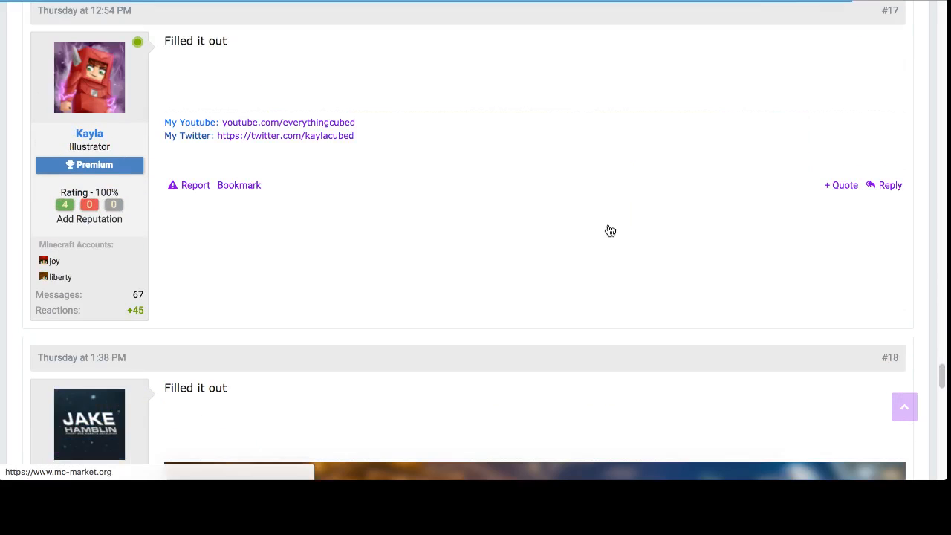
scroll(down, 3)
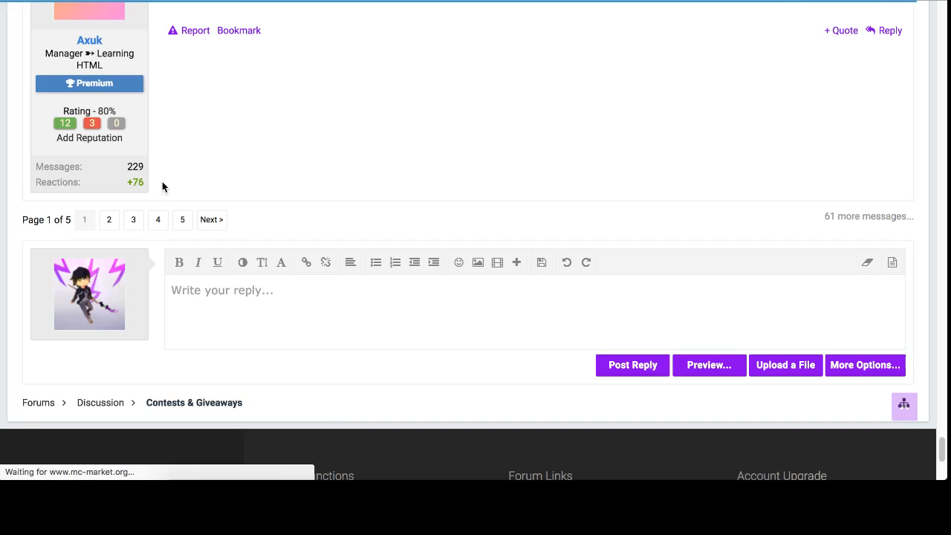
click(181, 220)
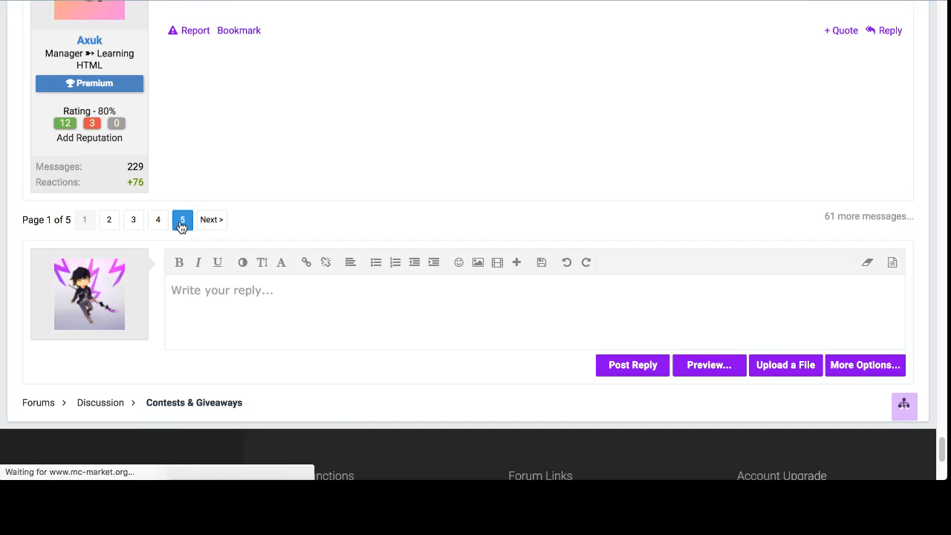
scroll(down, 3)
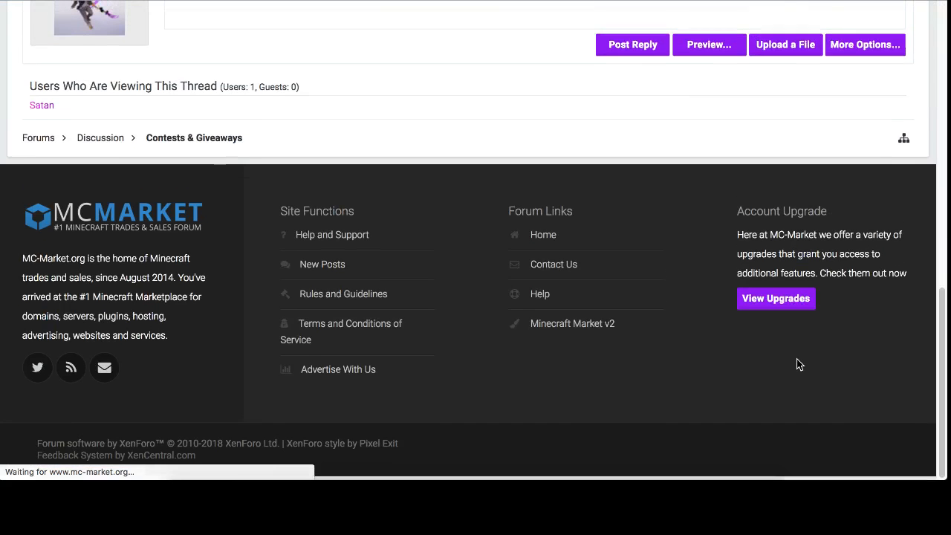
- Confirm the last reply is #81, then generate a random number from 1 to 81 (drawing 5)
scroll(up, 3)
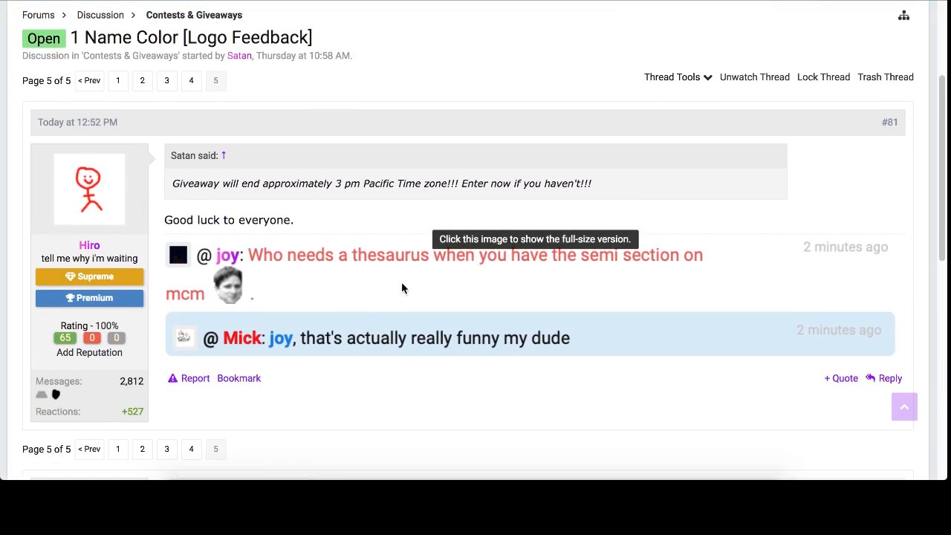
mouse_move(230, 218)
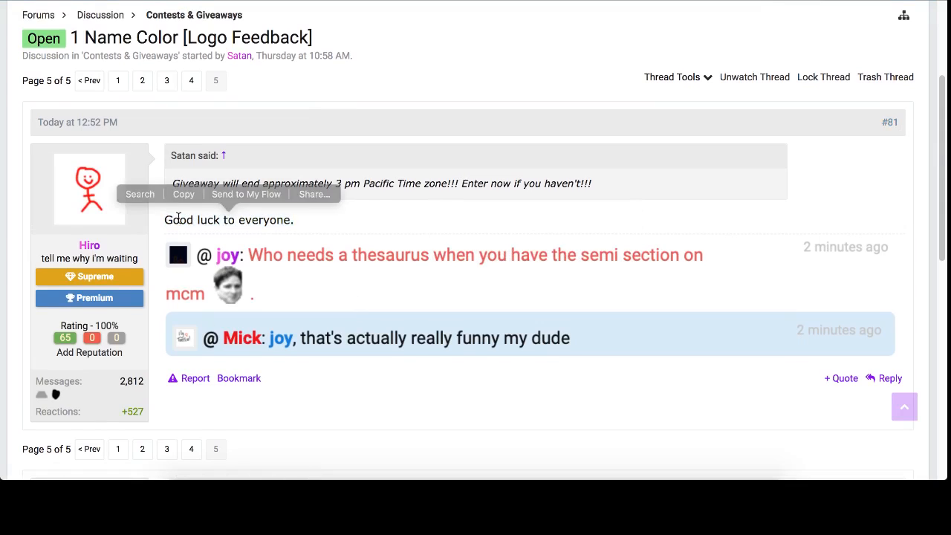
click(875, 133)
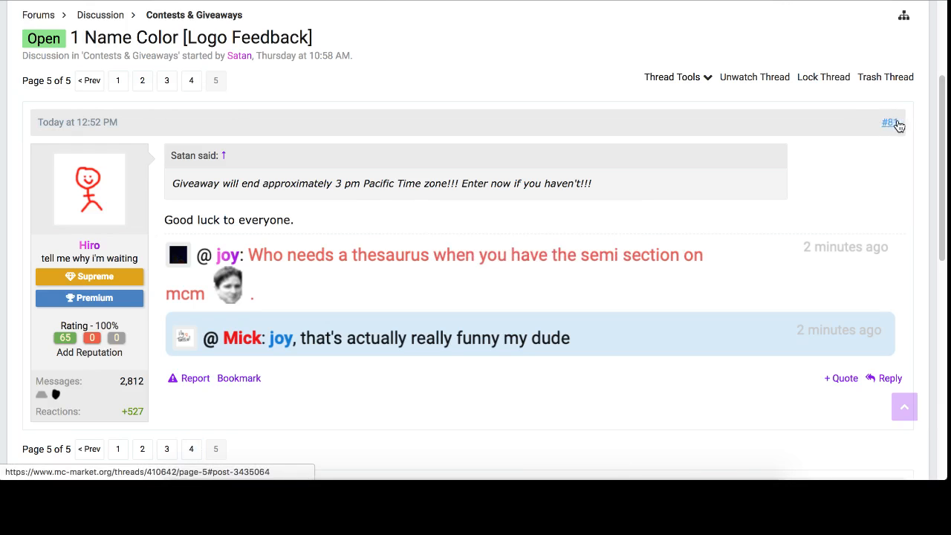
mouse_move(89, 205)
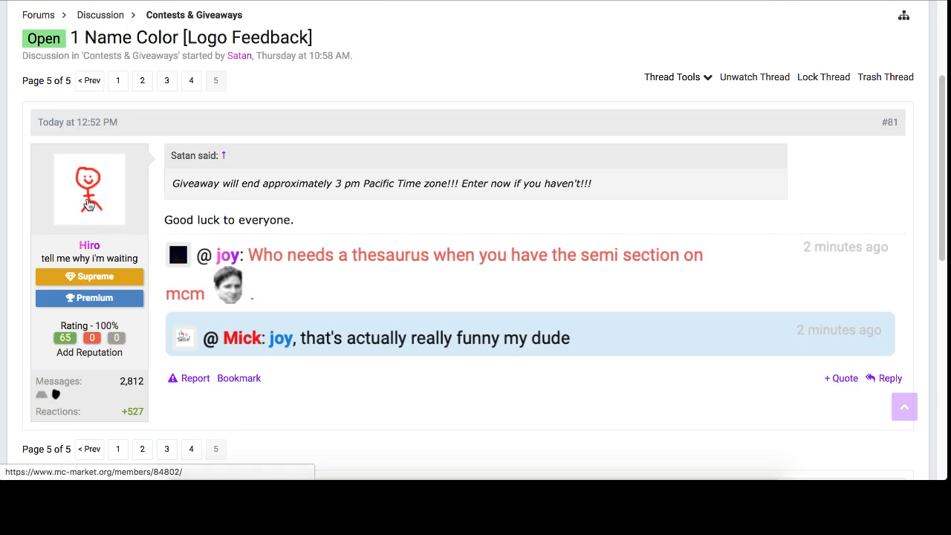
mouse_move(841, 138)
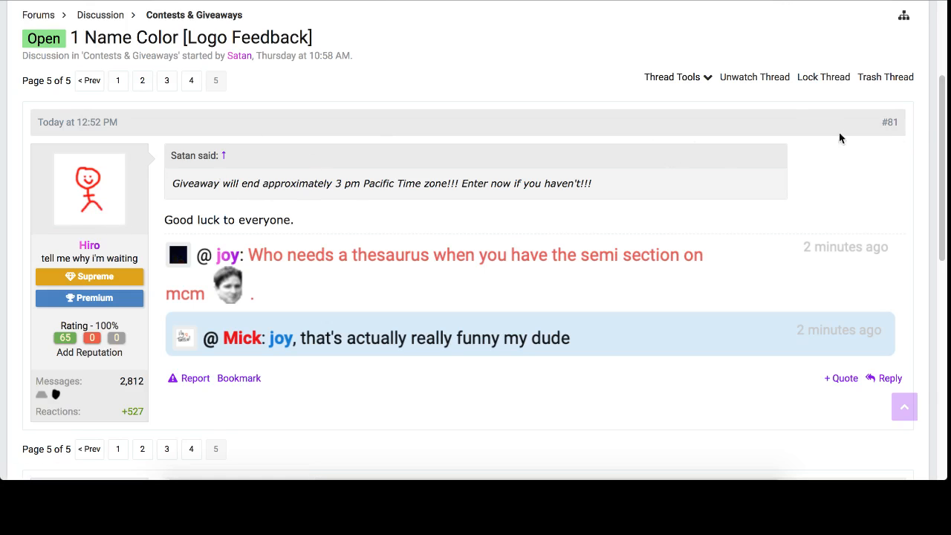
mouse_move(880, 131)
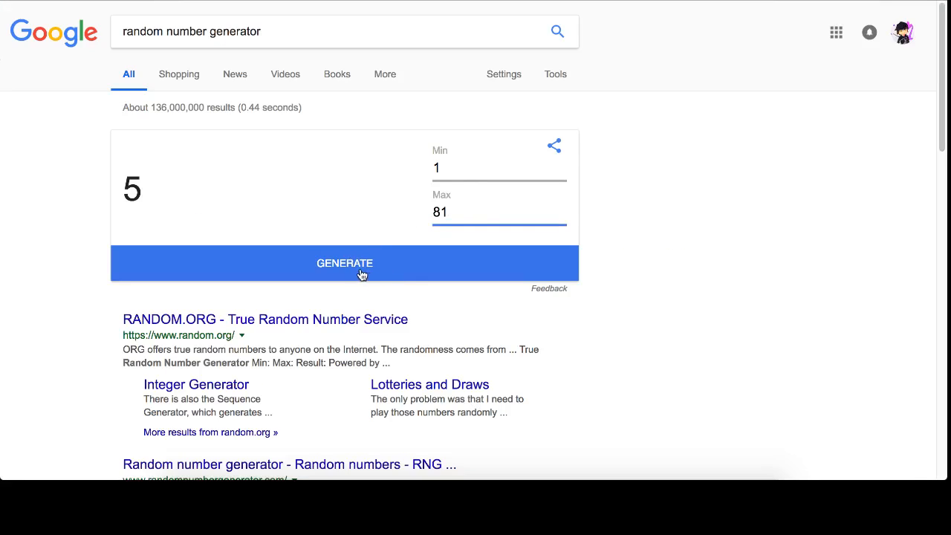
click(345, 264)
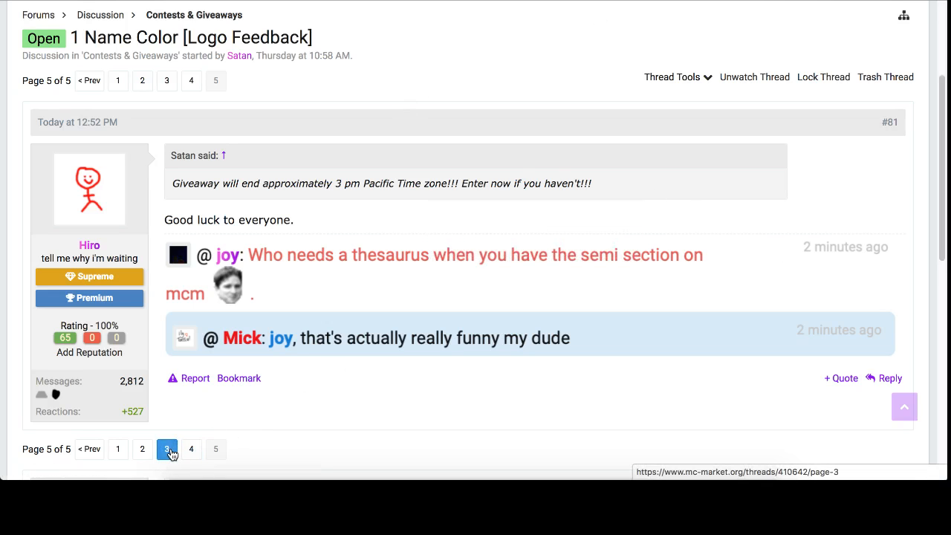
- Find reply #56 on page 3 and check its author Maddy's member card
click(166, 449)
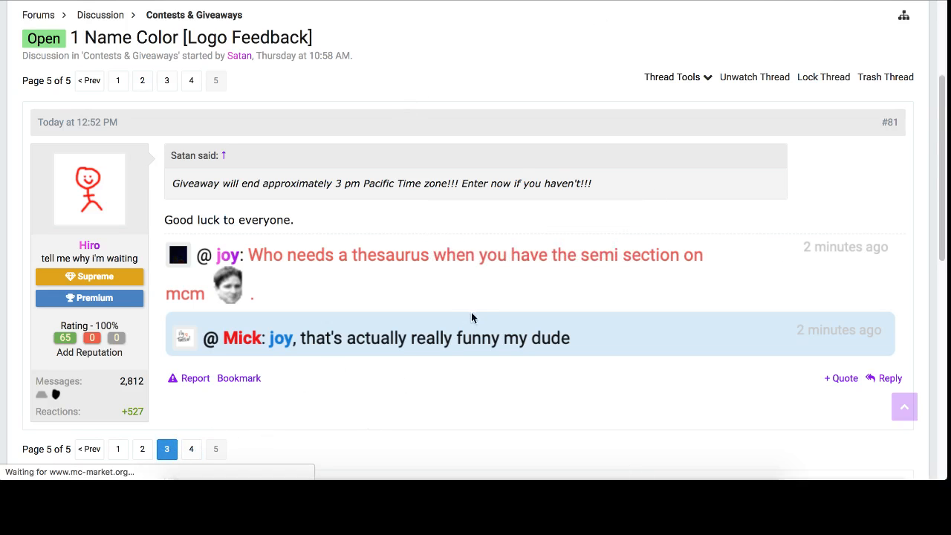
click(167, 449)
text(56)
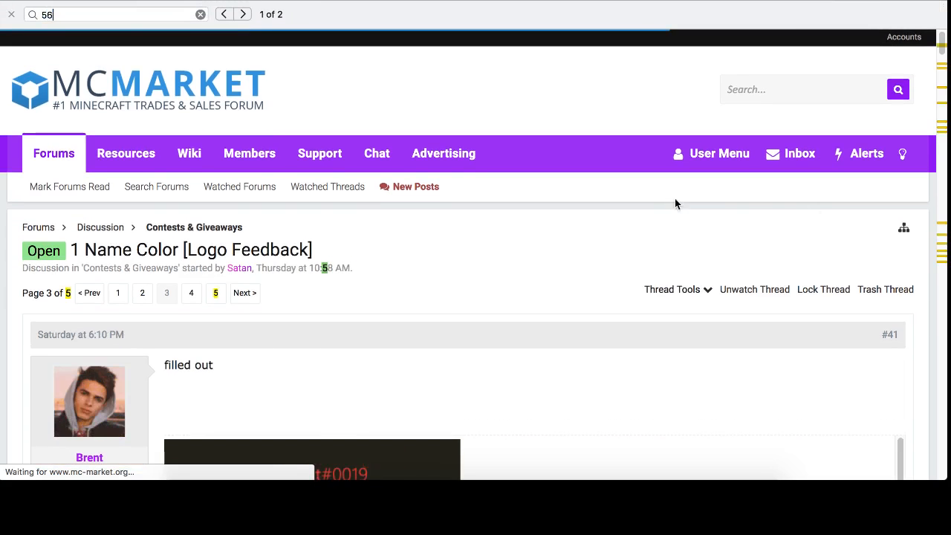
click(243, 15)
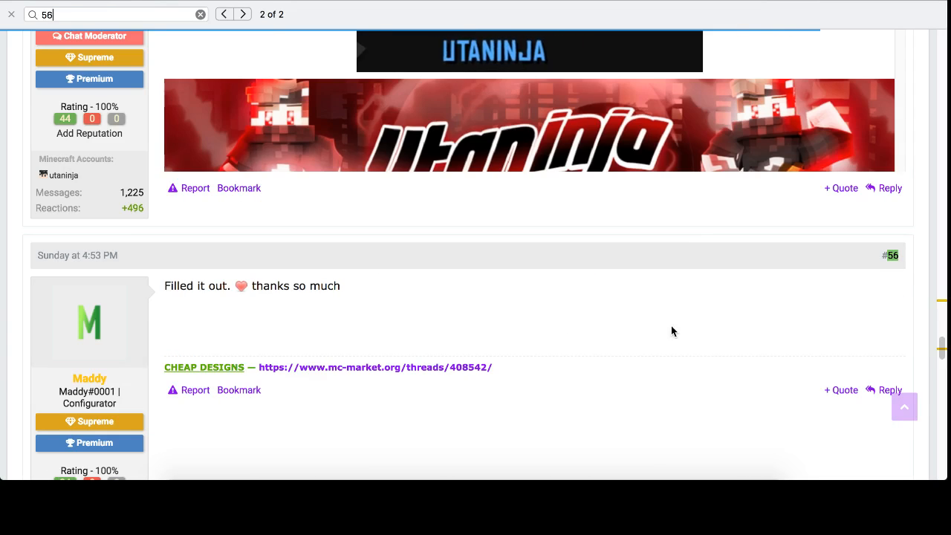
scroll(down, 3)
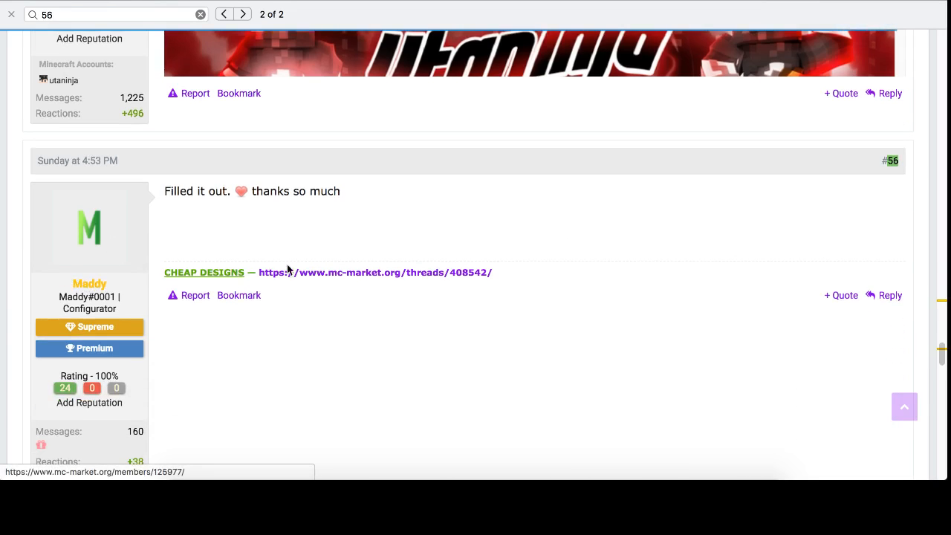
click(90, 284)
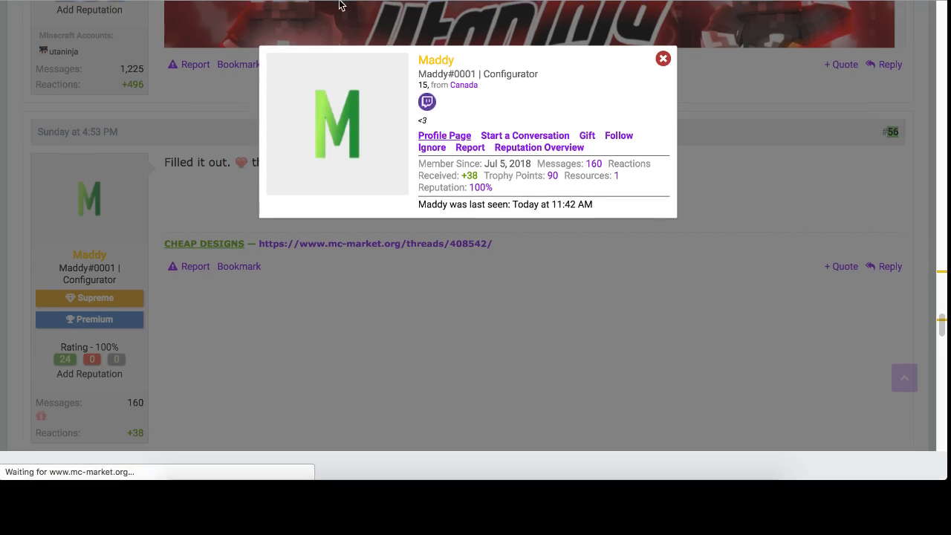
click(443, 135)
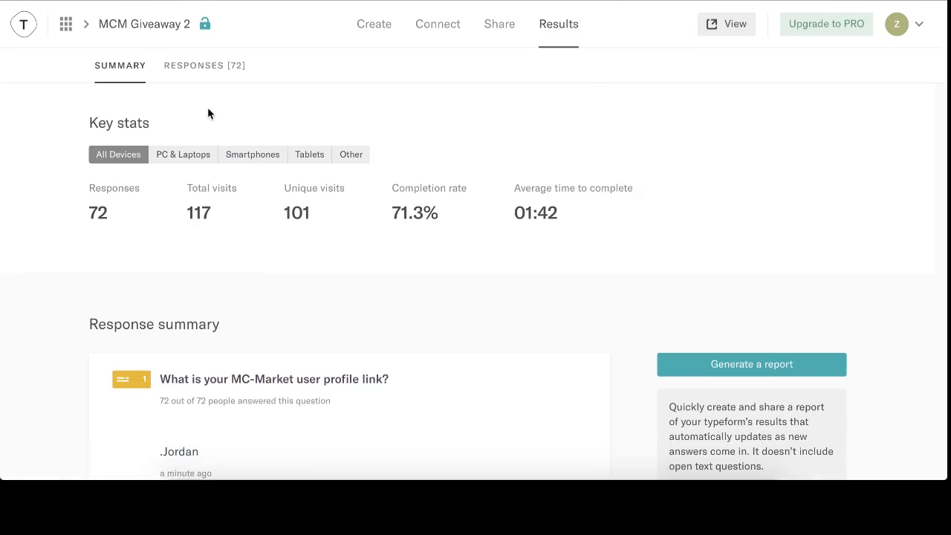
click(205, 65)
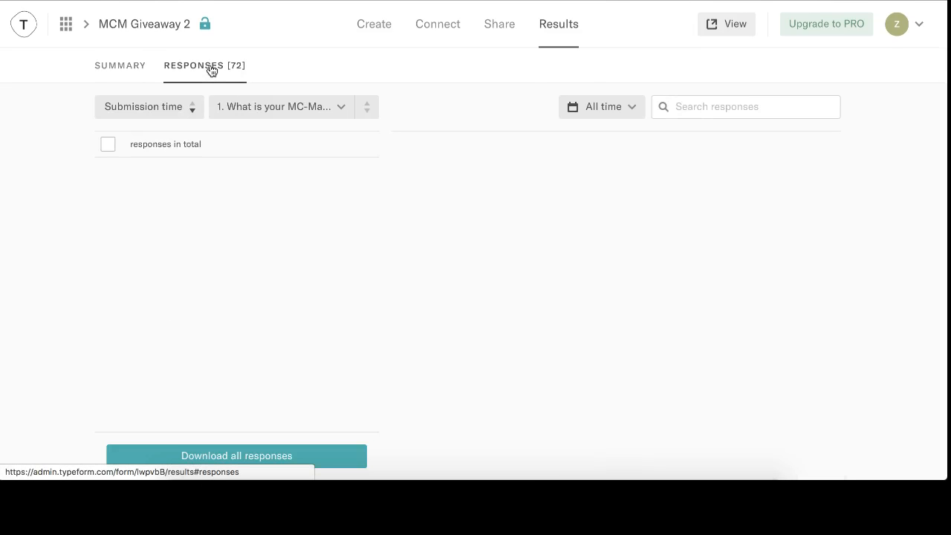
click(205, 66)
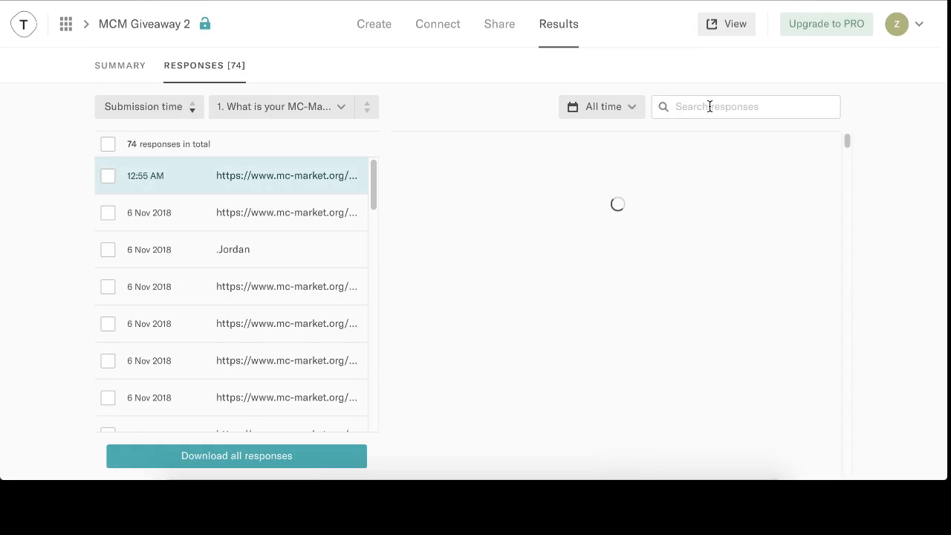
text(-market.org/members/125977/)
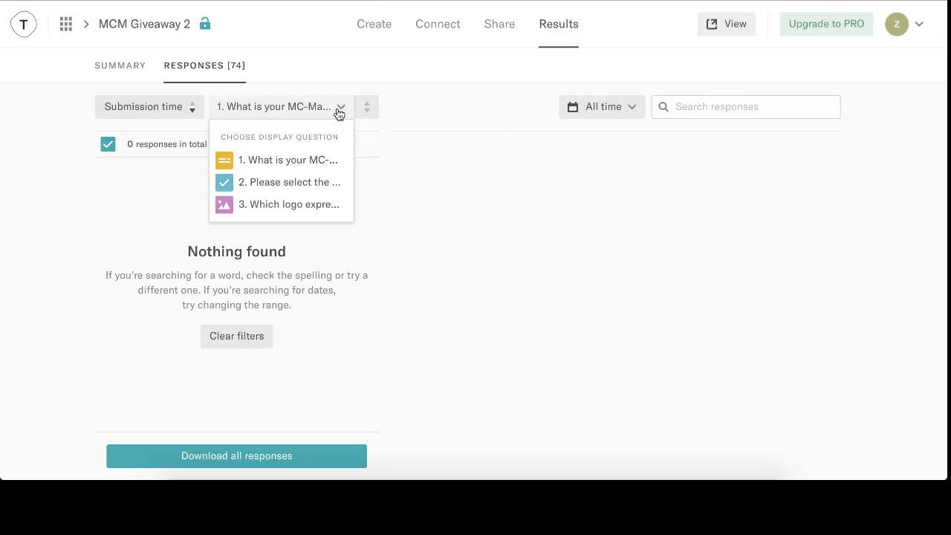
click(288, 160)
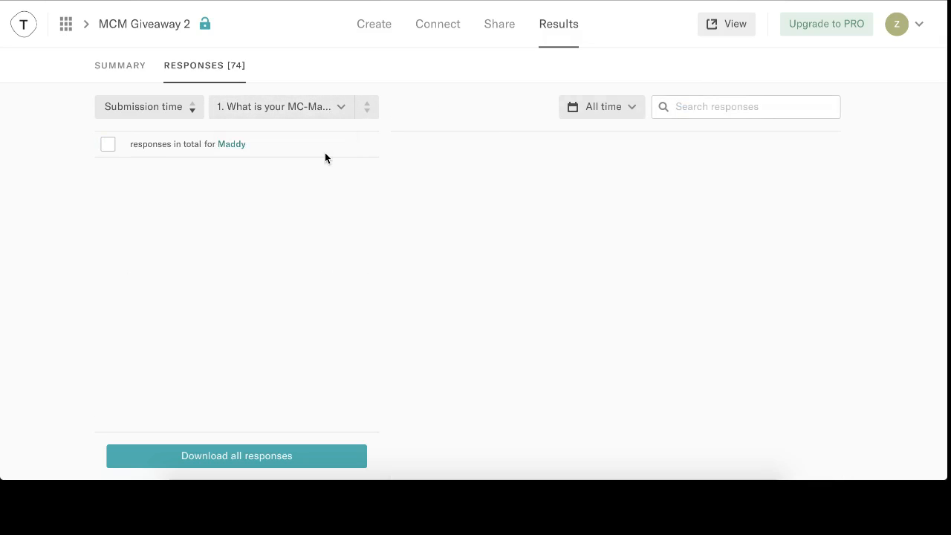
text(-market.org/members/125977/)
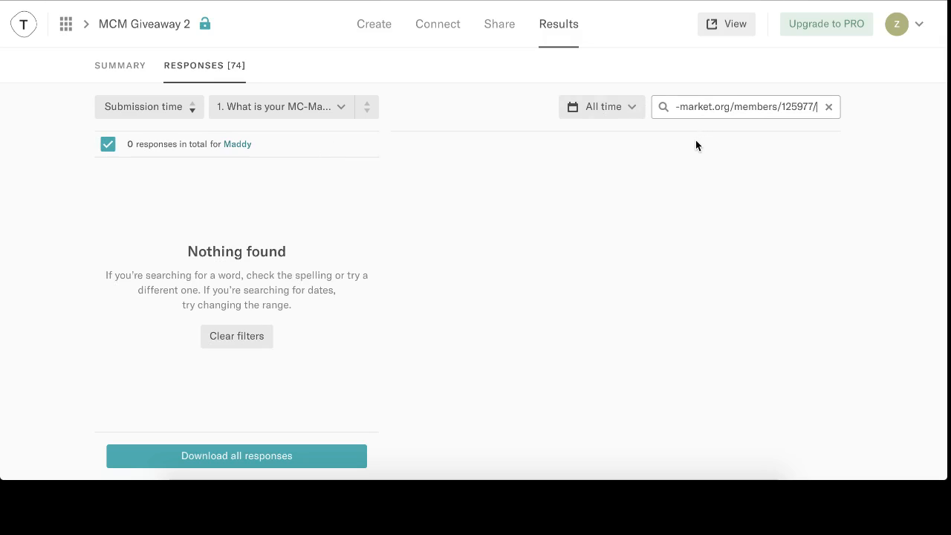
mouse_move(315, 125)
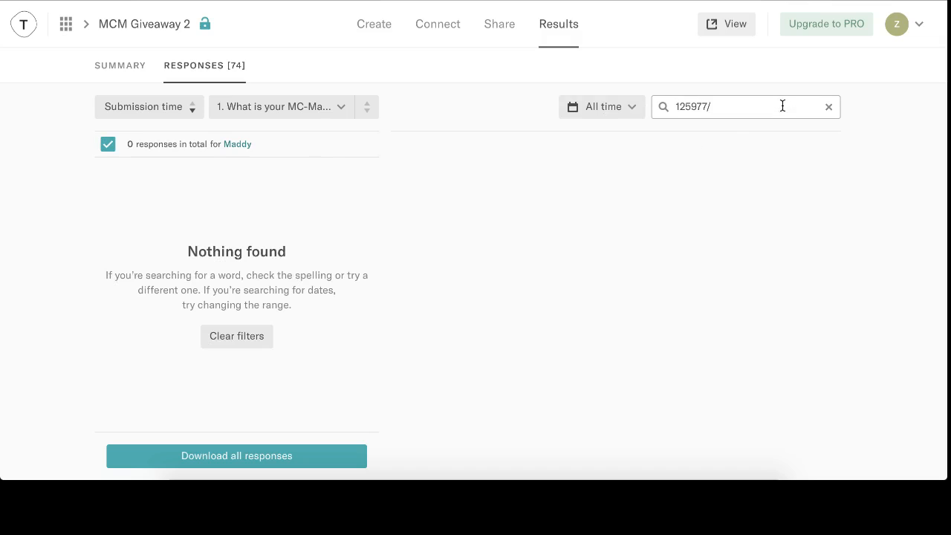
key(Backspace)
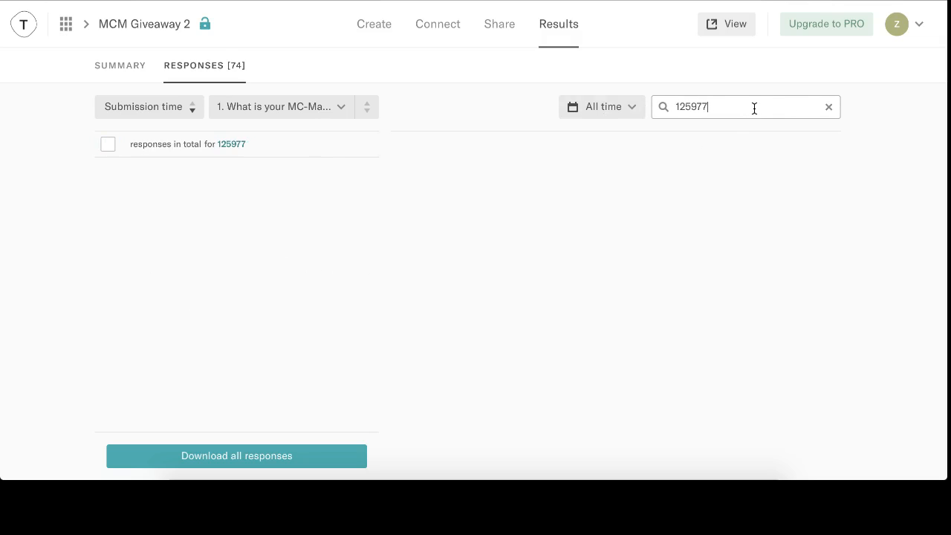
click(829, 107)
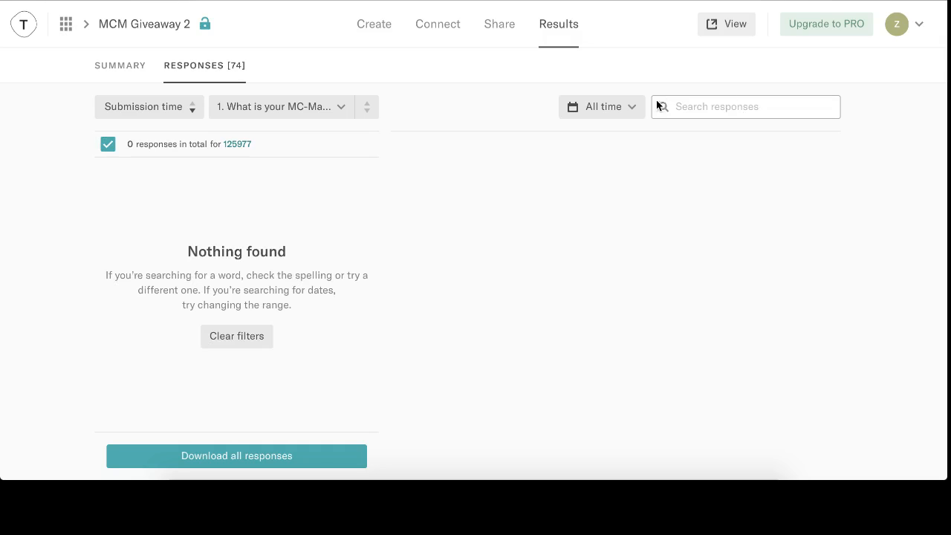
mouse_move(190, 161)
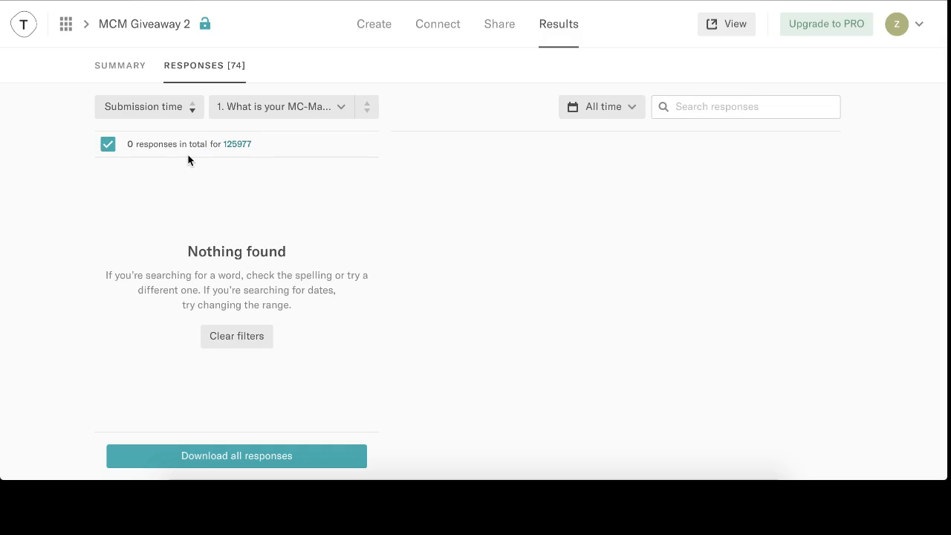
- Clear the filters, search the responses again for 125977 with no match, and return to the forum
click(746, 107)
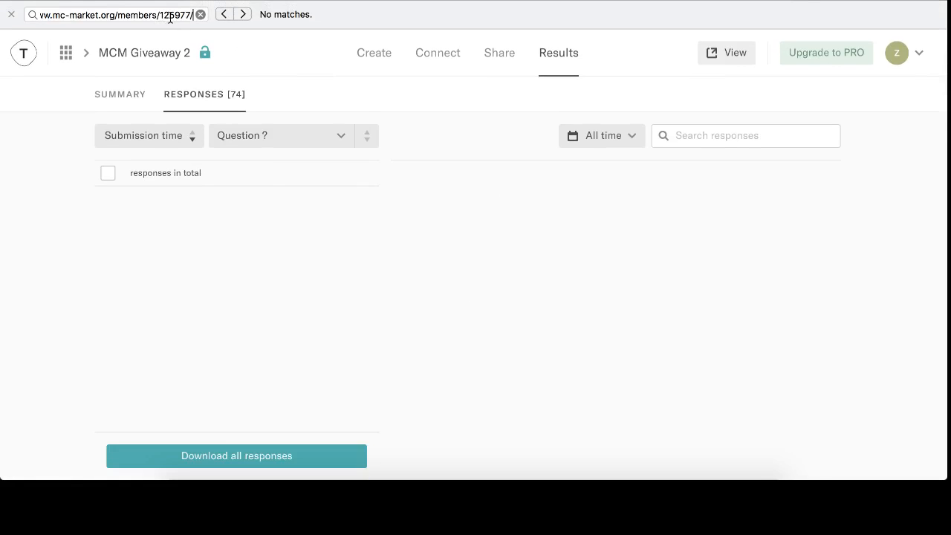
click(281, 136)
text(125977)
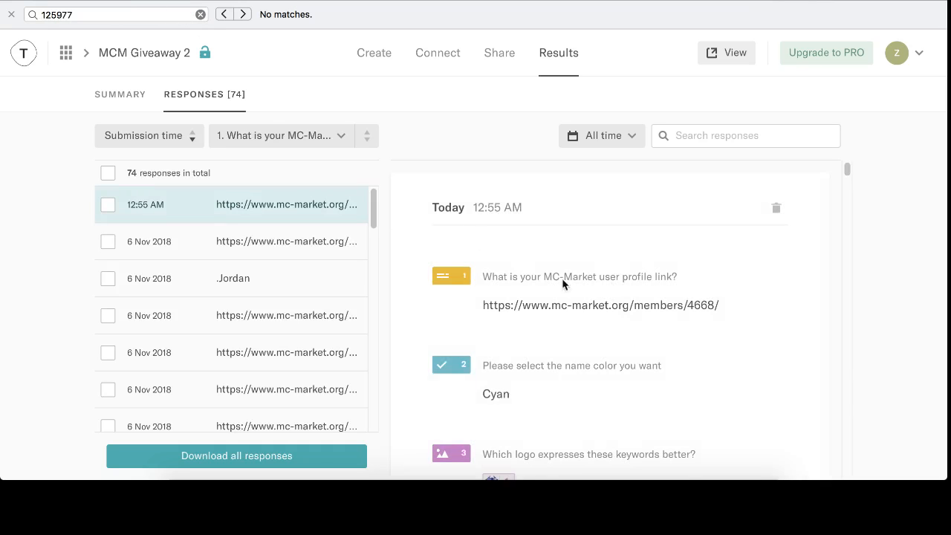
mouse_move(304, 315)
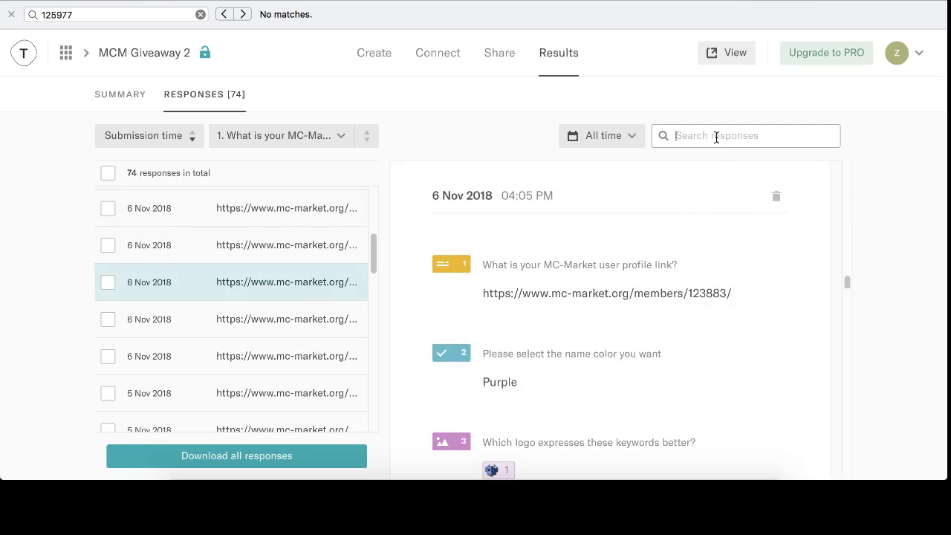
text(125)
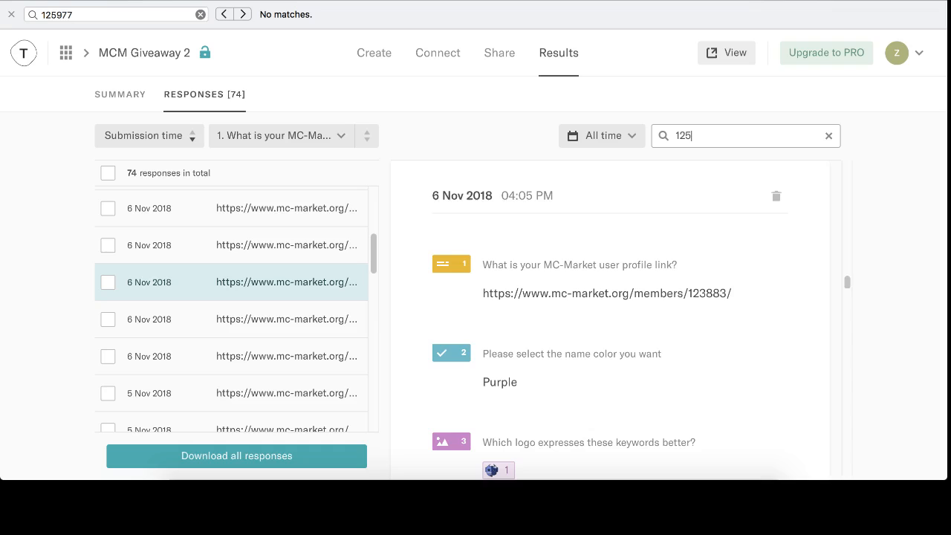
text(977)
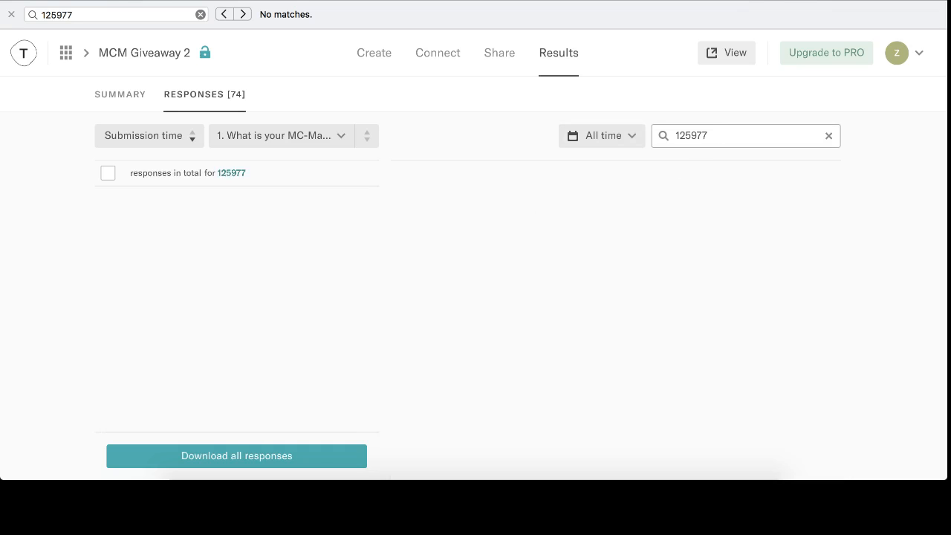
click(107, 172)
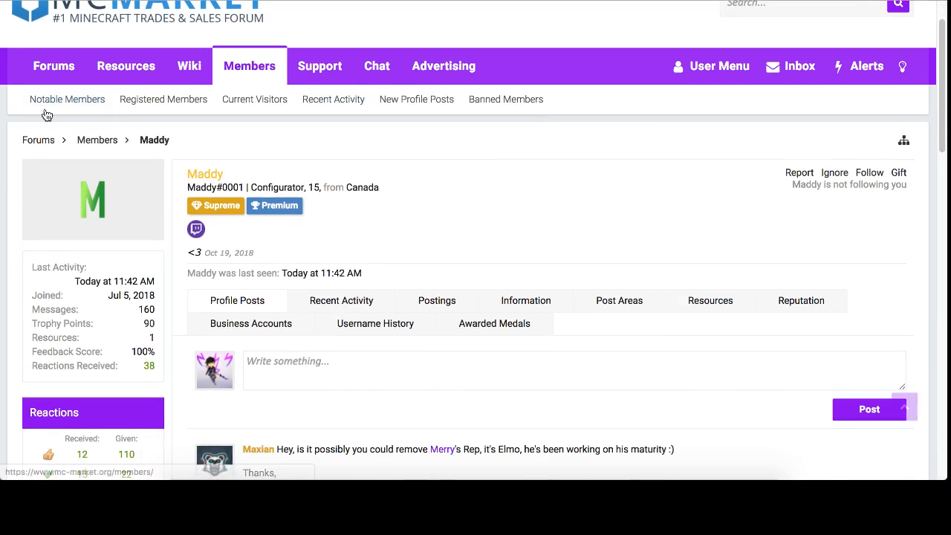
- Scroll the thread to reread Maddy's 'Filled it out' reply #56 and the reply after it
scroll(down, 3)
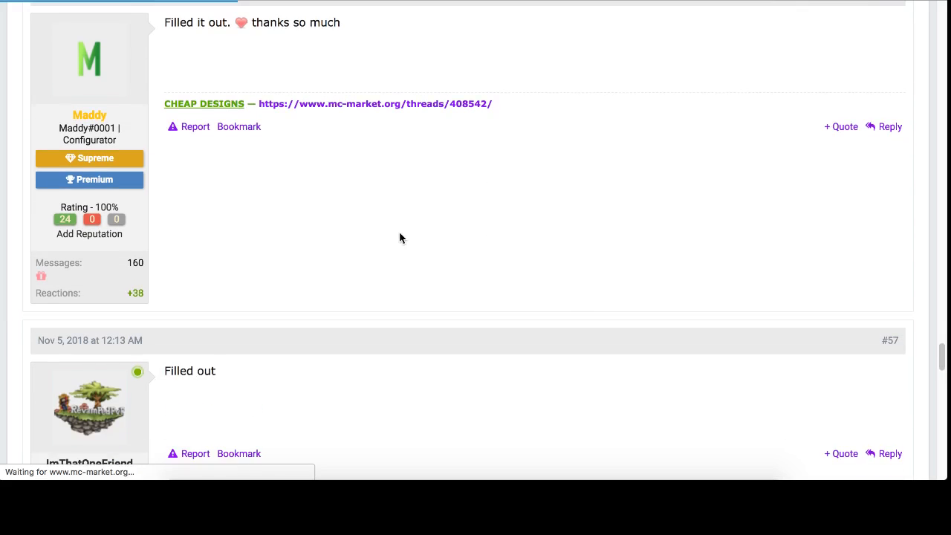
scroll(up, 3)
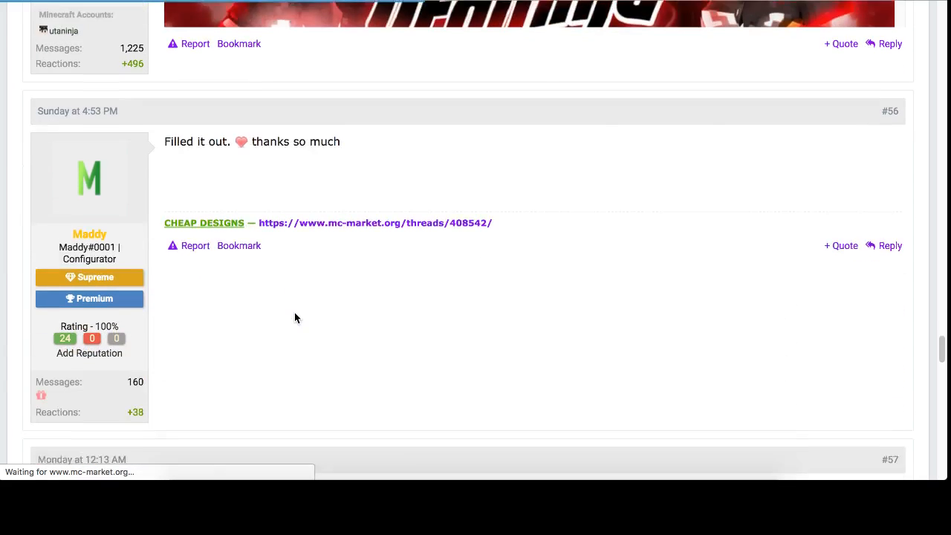
scroll(down, 3)
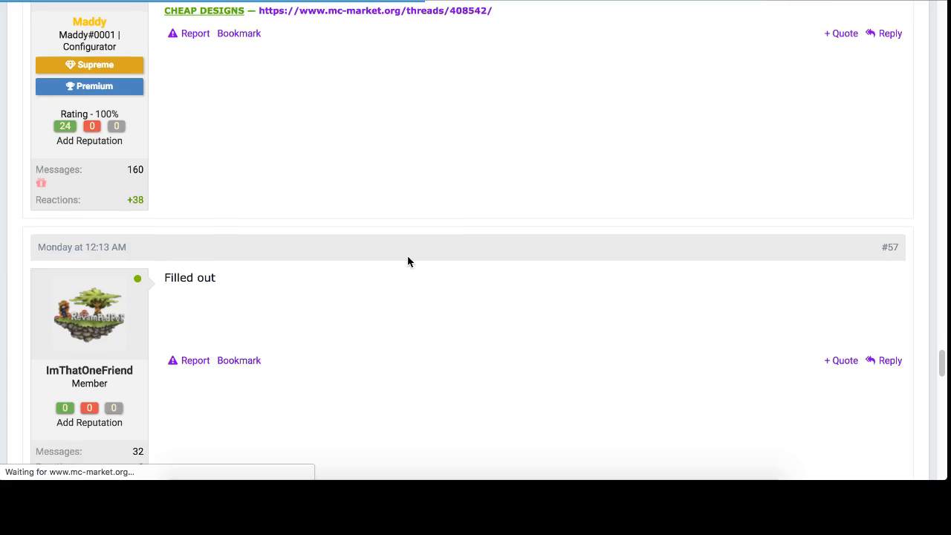
scroll(up, 3)
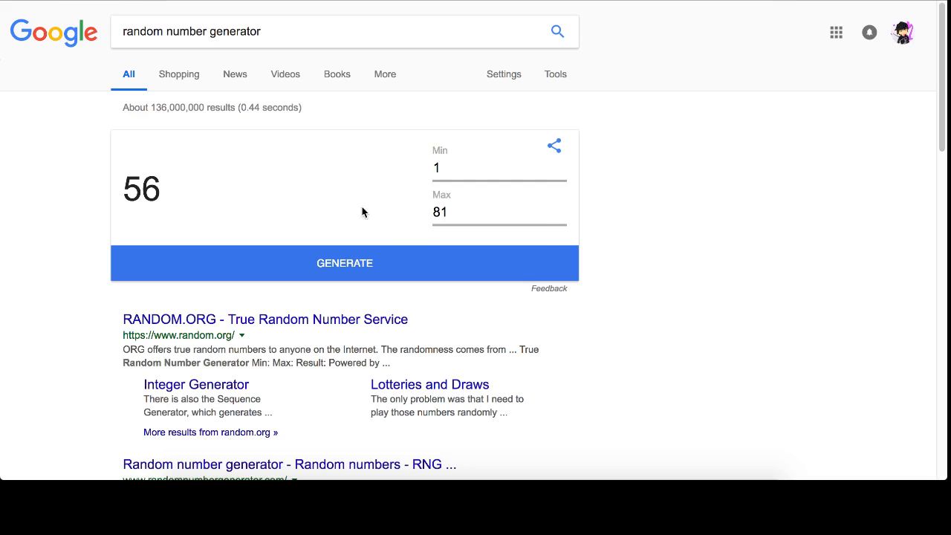
mouse_move(310, 269)
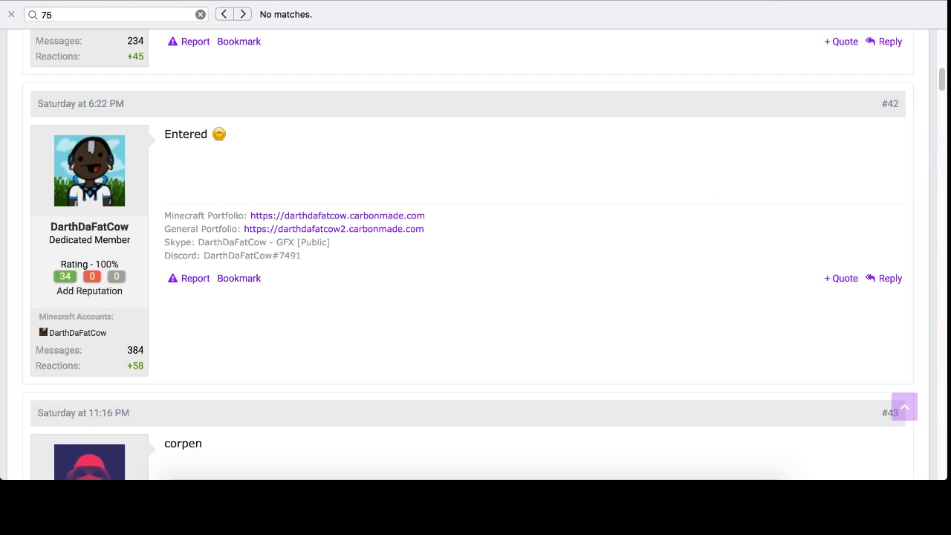
scroll(down, 3)
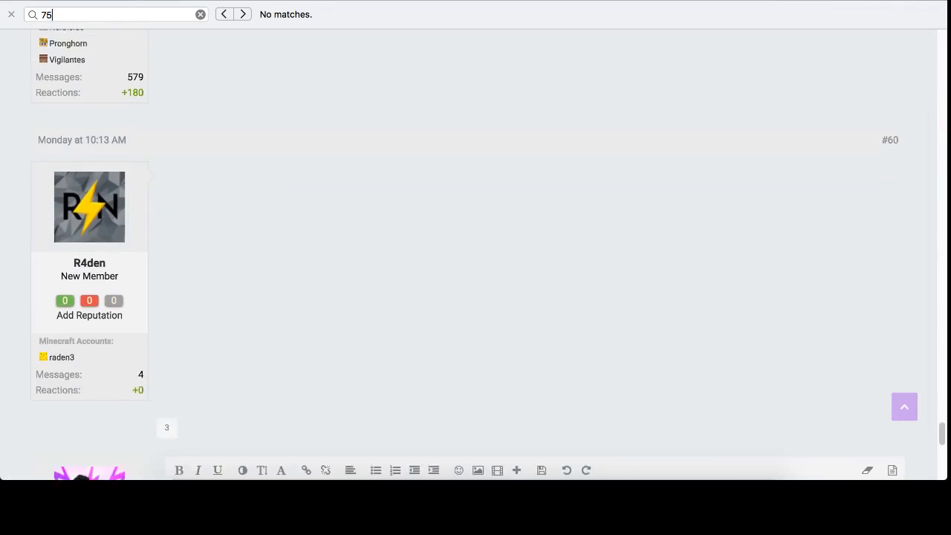
click(190, 353)
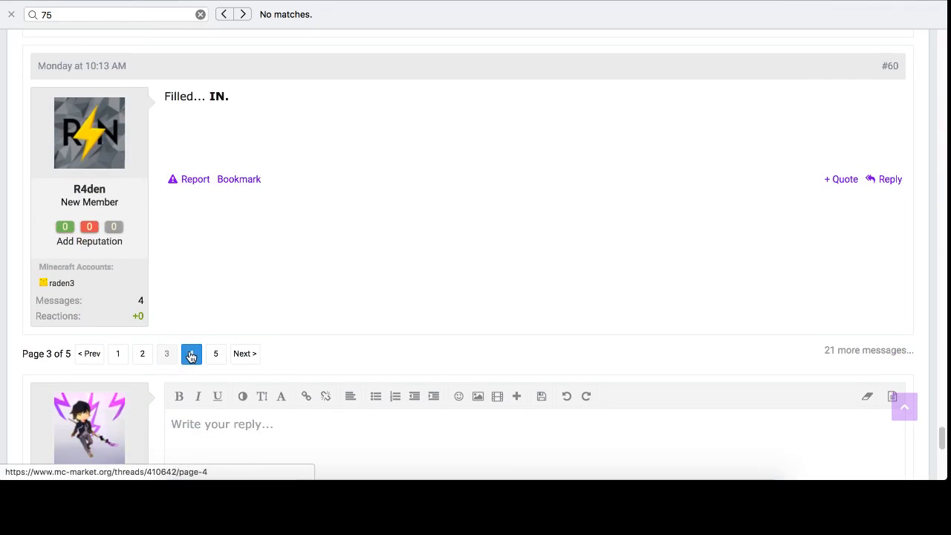
click(190, 354)
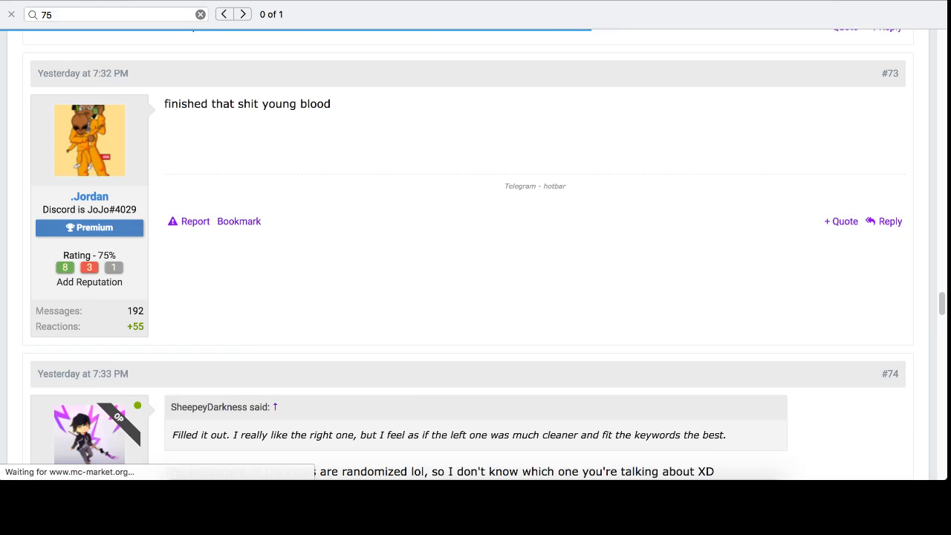
click(243, 15)
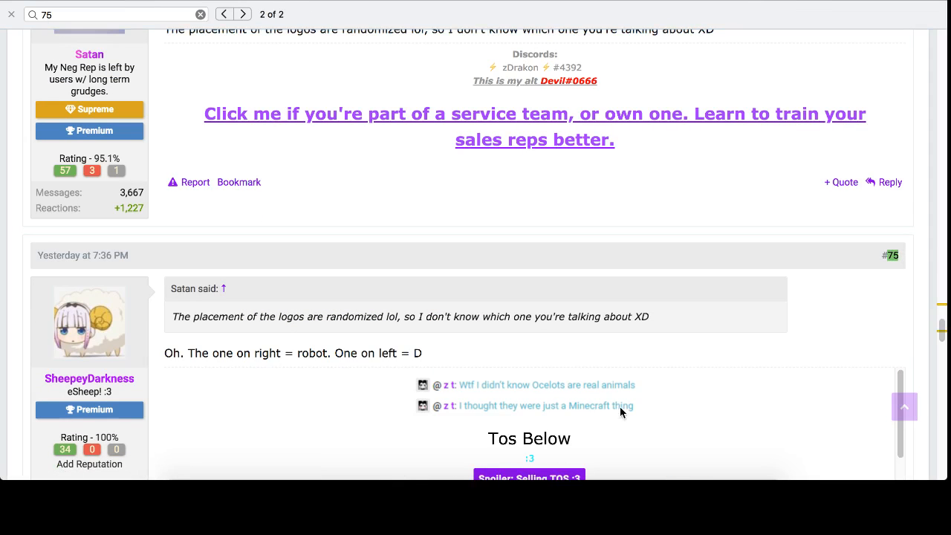
scroll(down, 3)
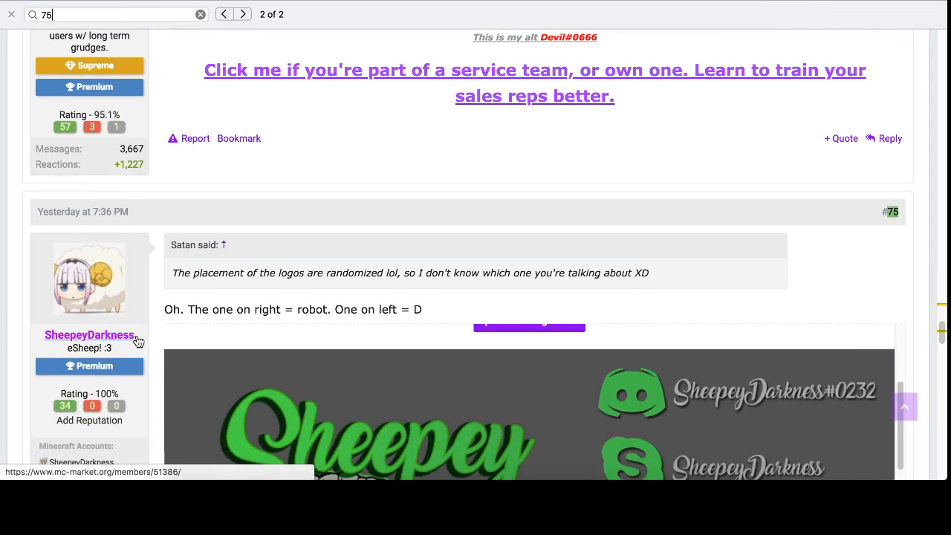
double_click(367, 326)
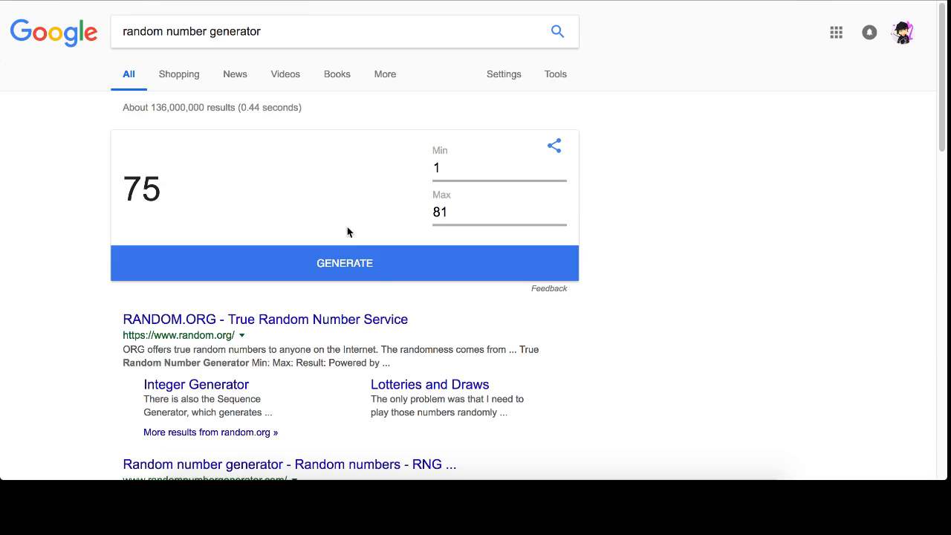
mouse_move(363, 269)
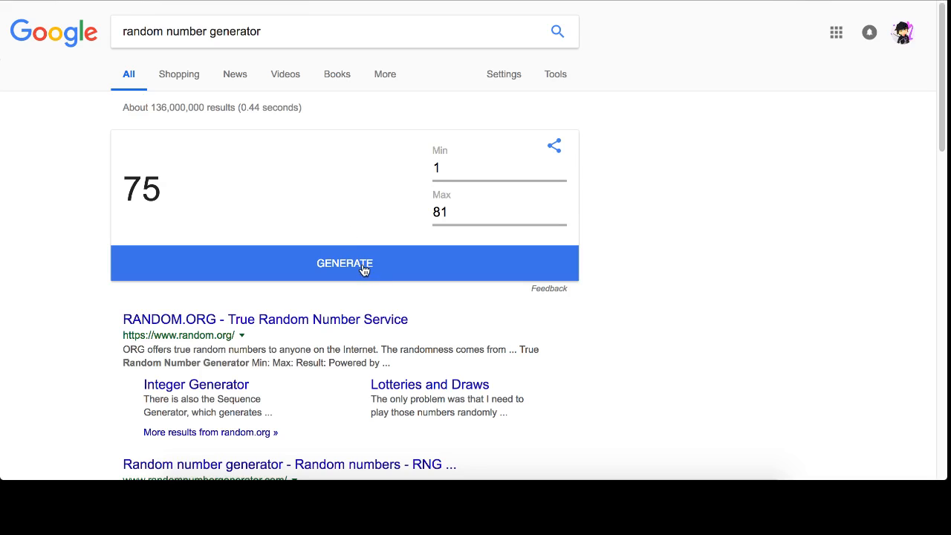
- Reroll to 70, find Squids' post #70 and go to their member profile page
click(345, 263)
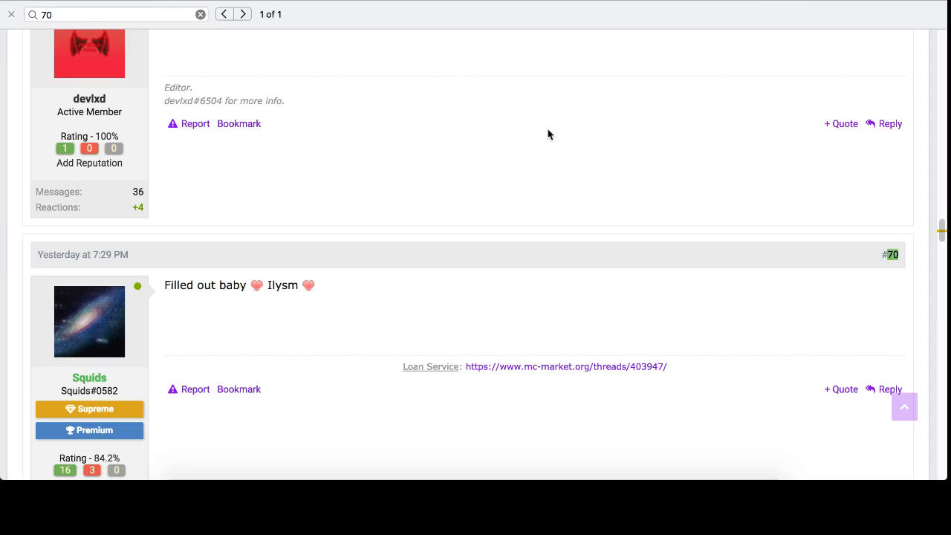
scroll(down, 3)
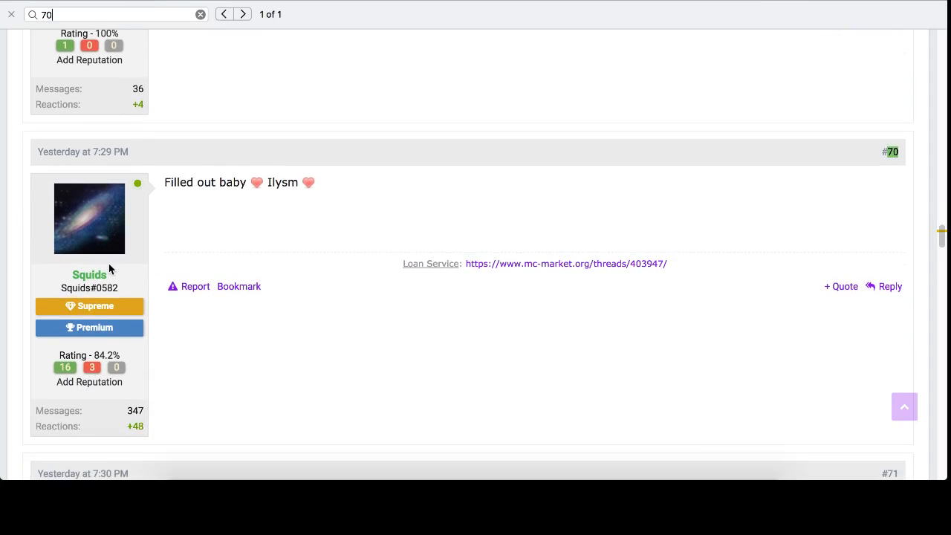
click(89, 274)
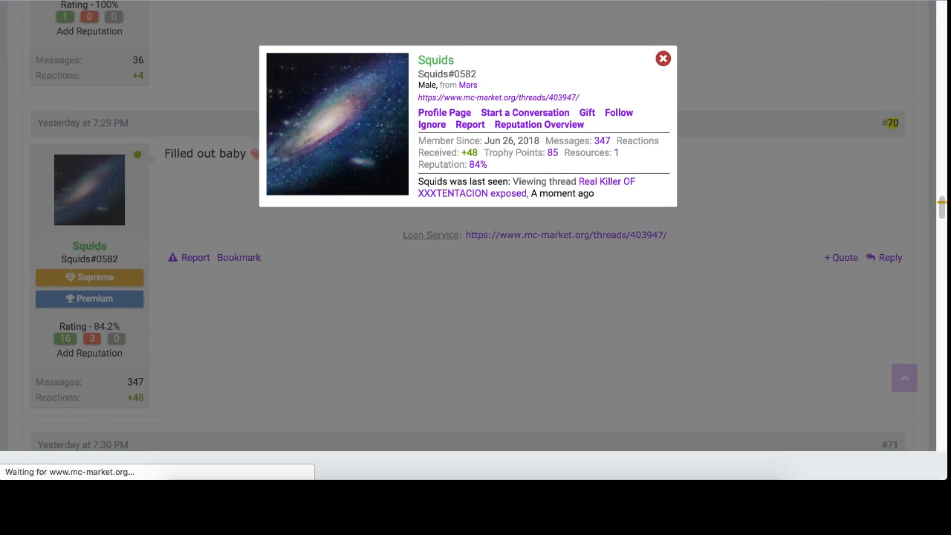
click(444, 113)
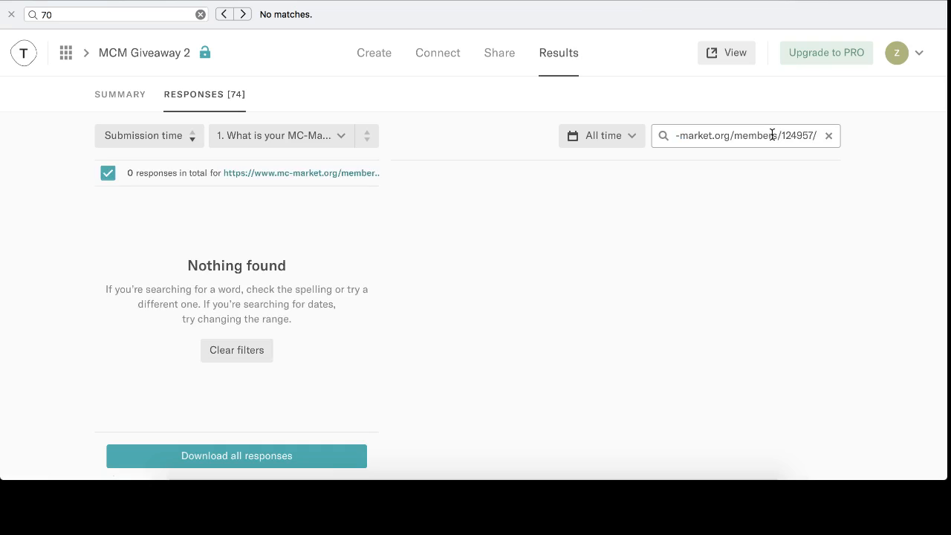
mouse_move(773, 387)
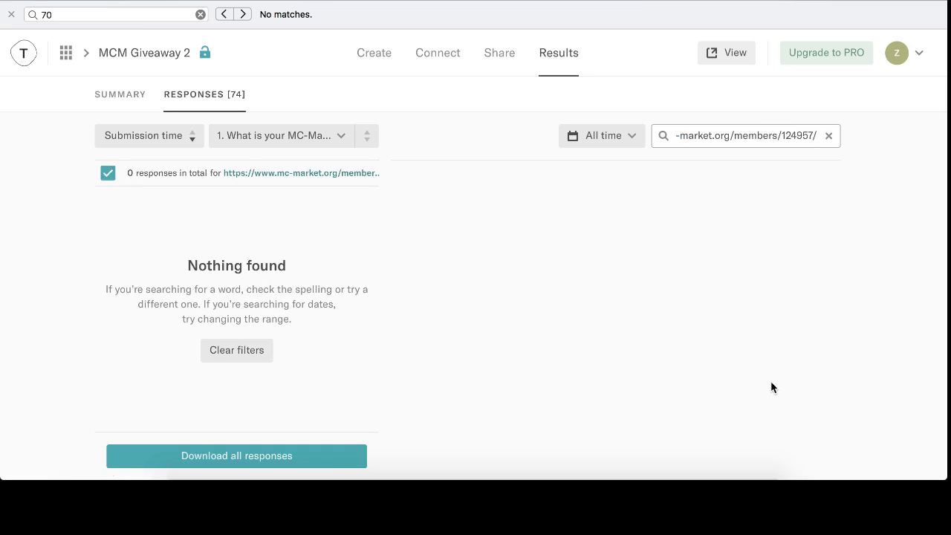
- Search the responses for Squids' member number 124957, find none, and clear the search
click(279, 135)
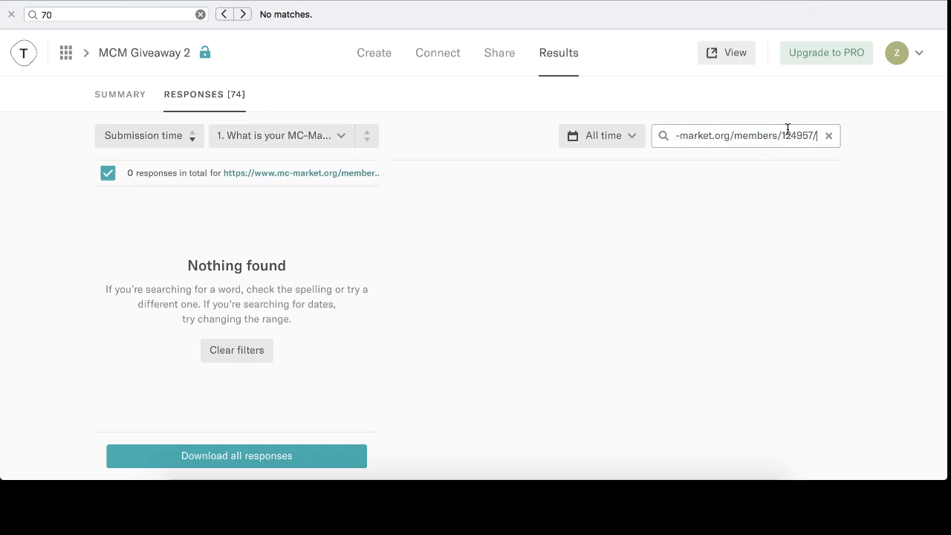
text(124957)
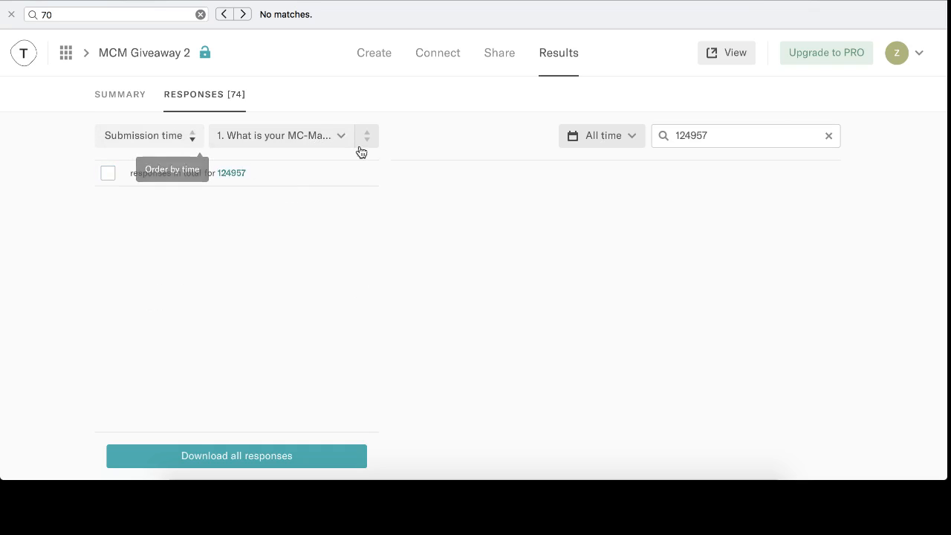
click(830, 135)
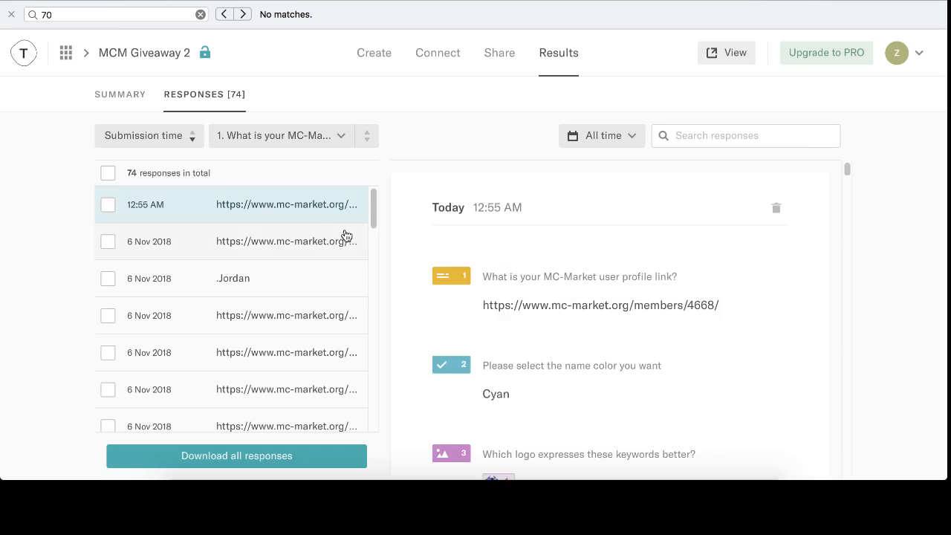
- Search for 4668 and read the single matching response, whose name colour is Cyan
scroll(down, 3)
text(5)
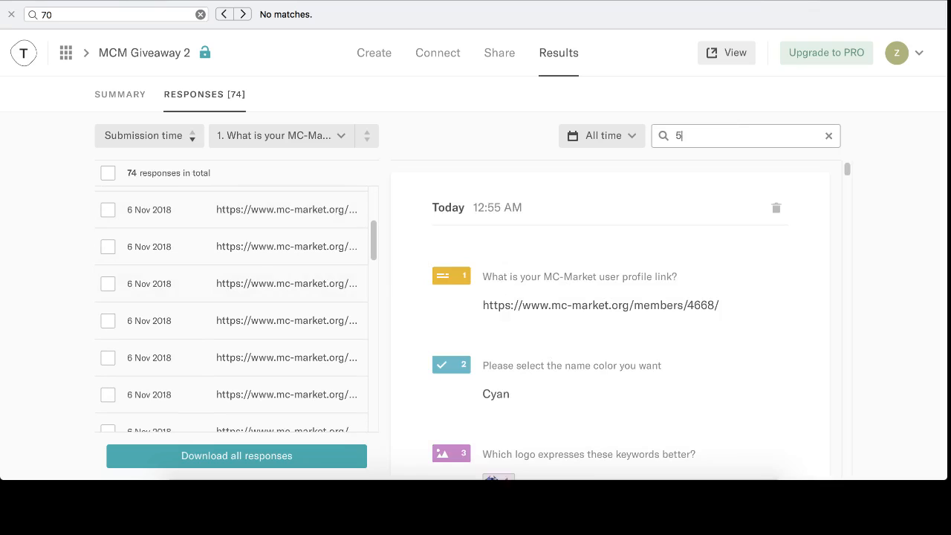
text(46)
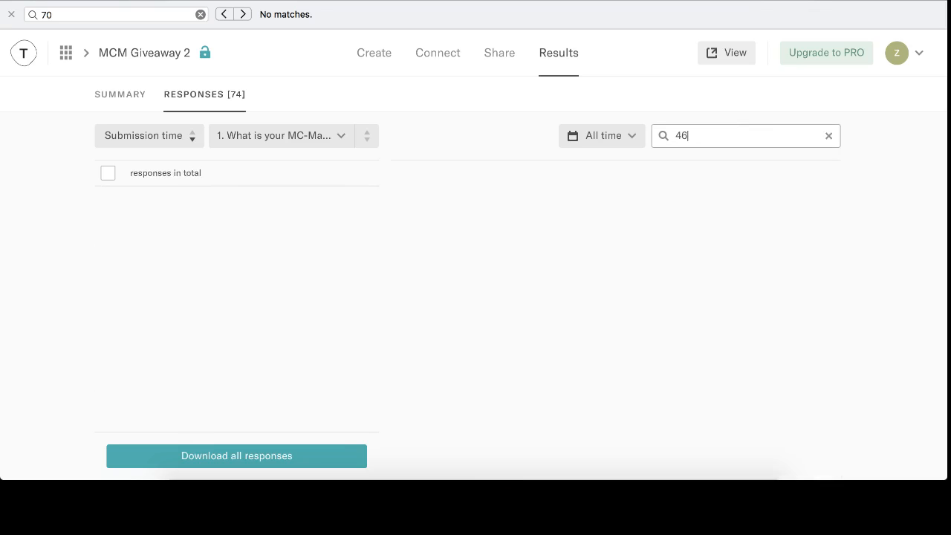
text(68)
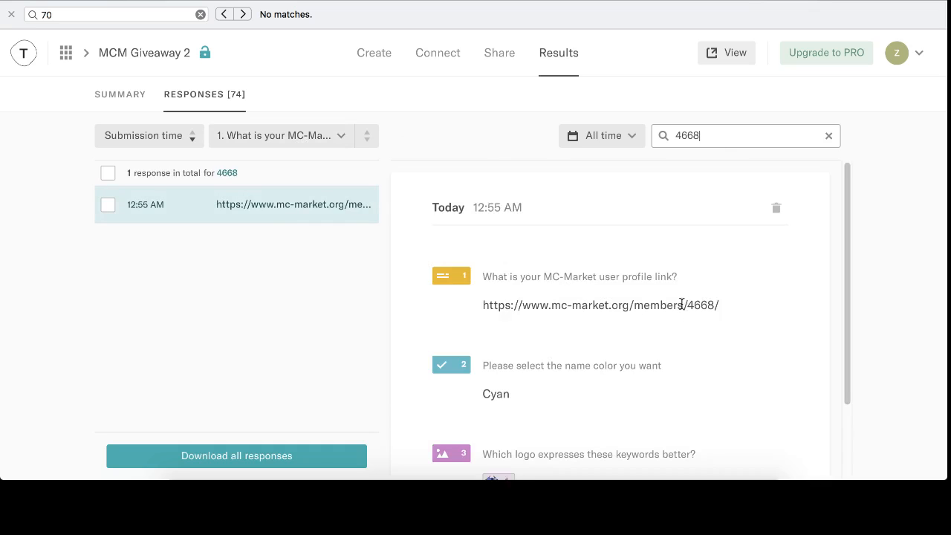
mouse_move(363, 89)
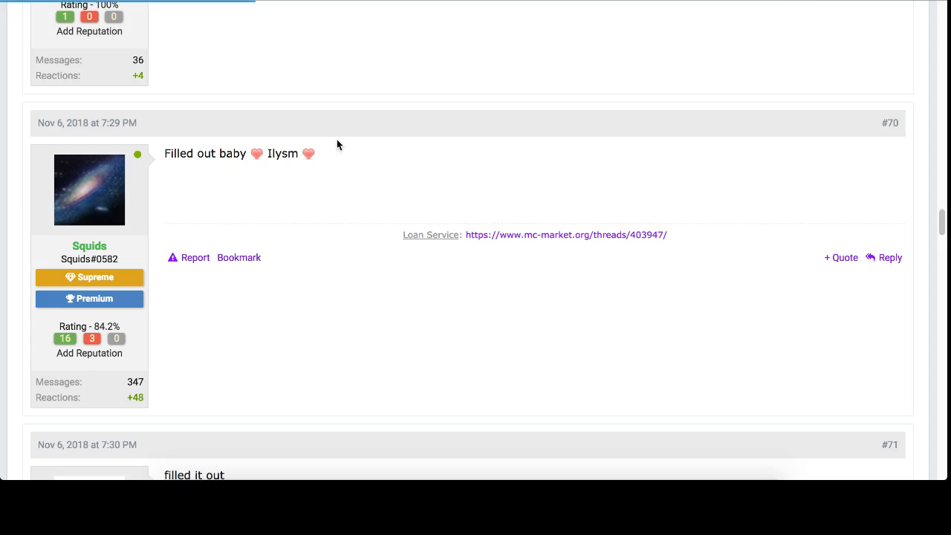
scroll(up, 3)
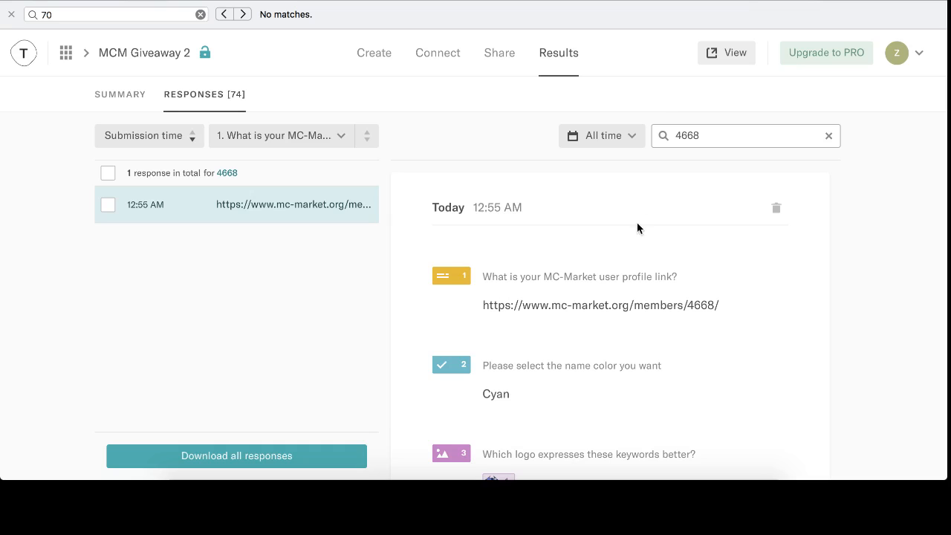
click(828, 135)
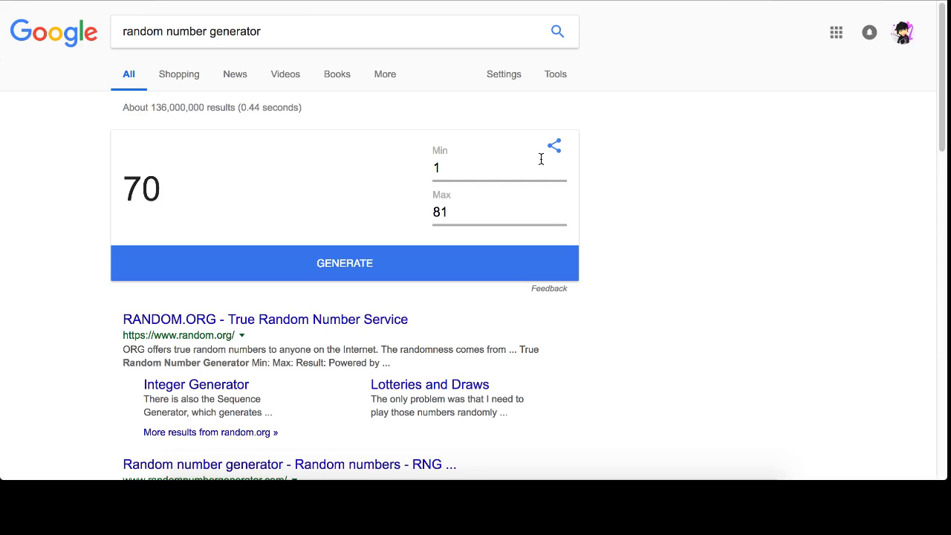
- Reroll a random number between 1 and 81, then move to page 3 of the giveaway thread
click(345, 263)
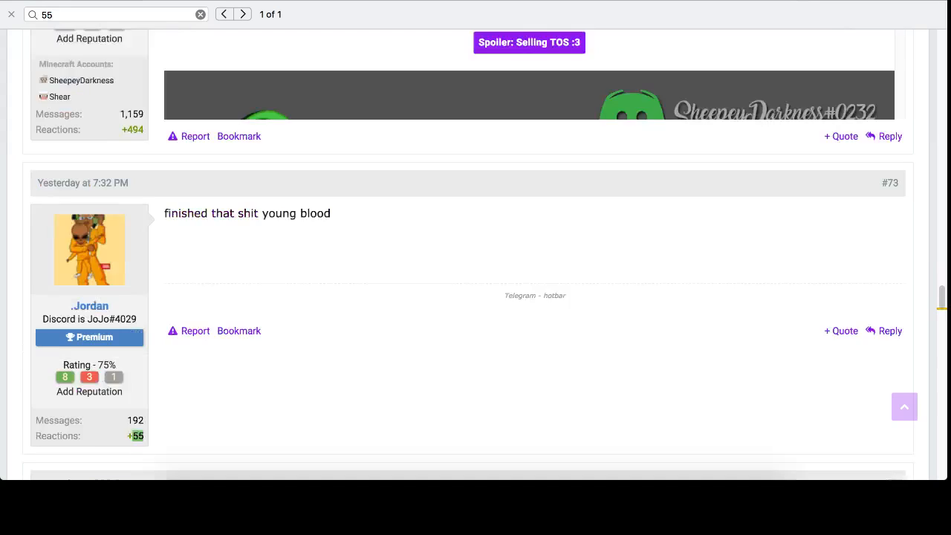
click(190, 293)
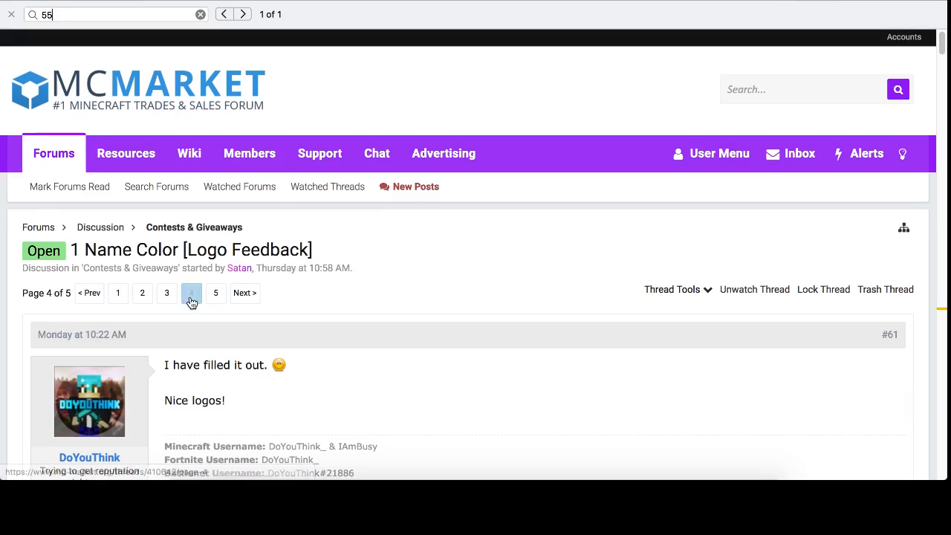
click(167, 293)
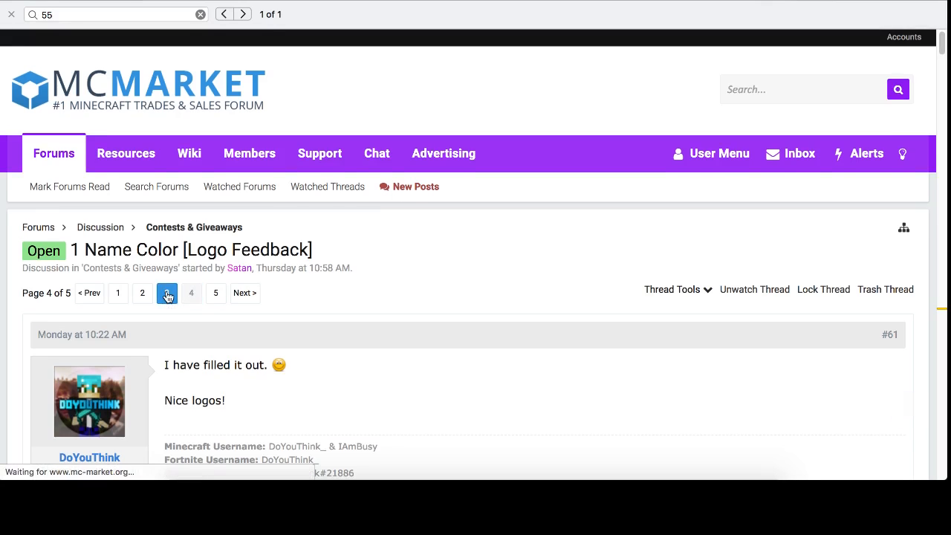
click(167, 293)
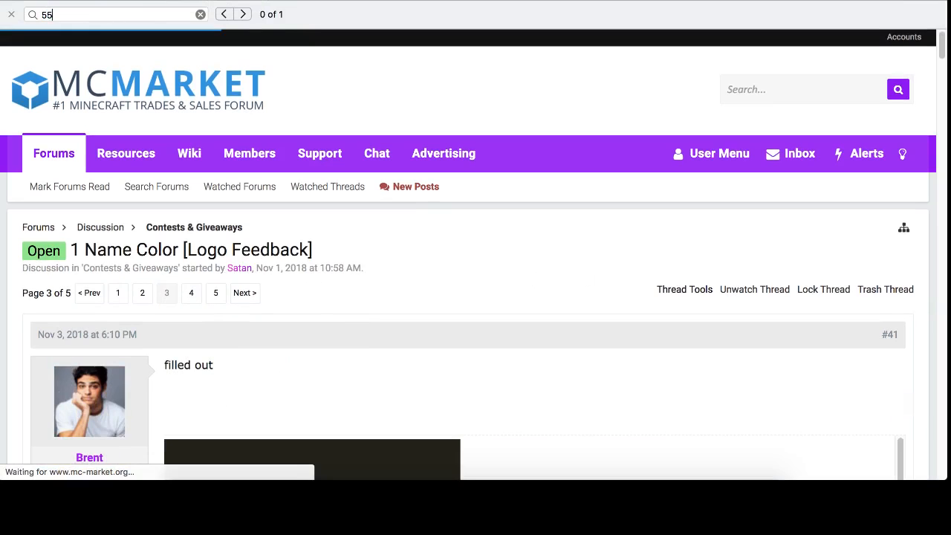
click(242, 14)
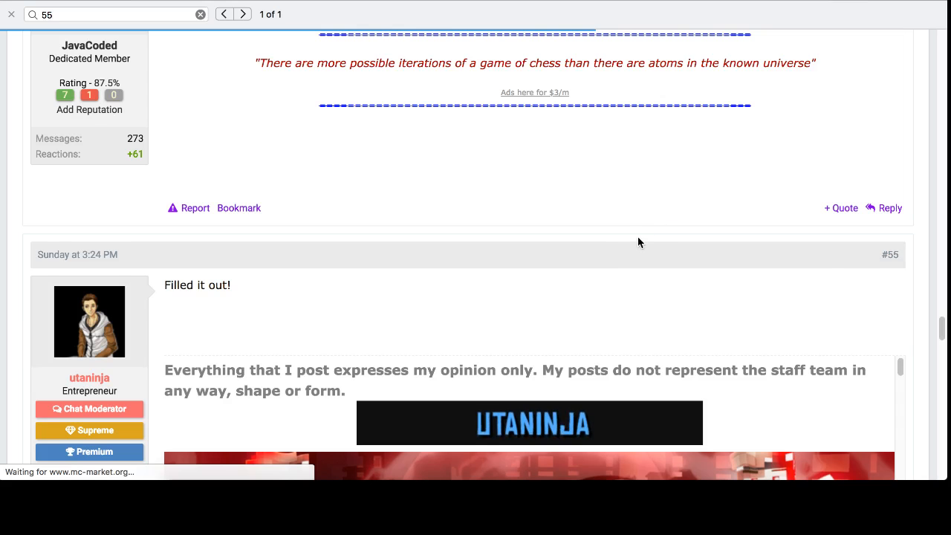
scroll(down, 3)
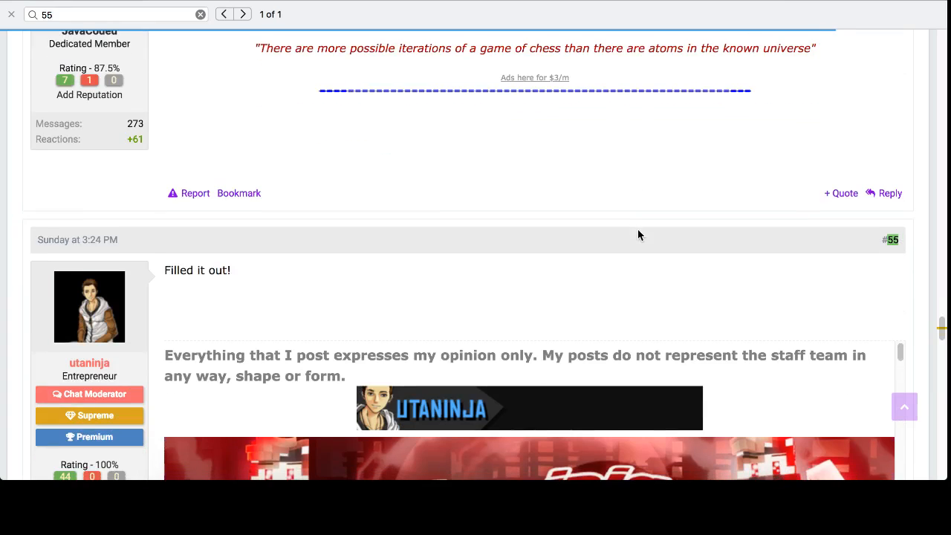
scroll(down, 3)
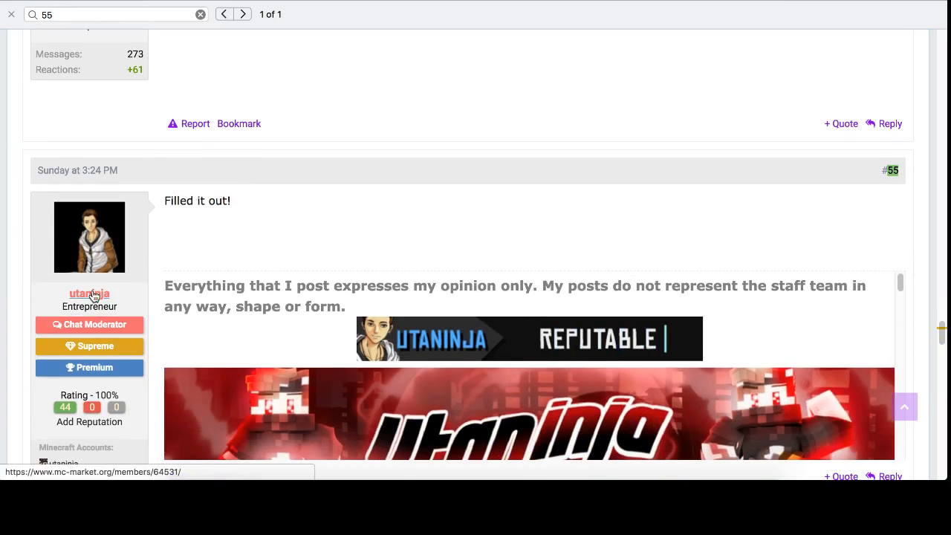
click(89, 295)
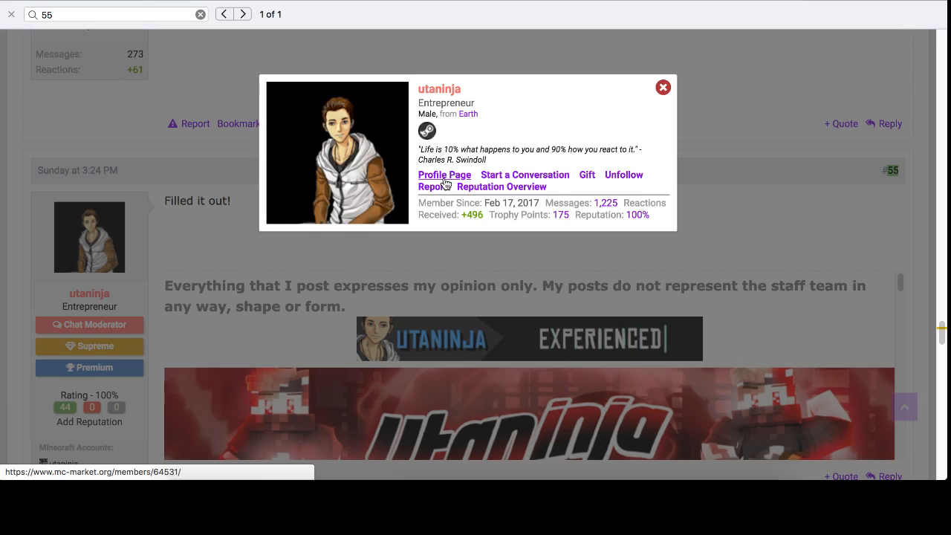
click(443, 175)
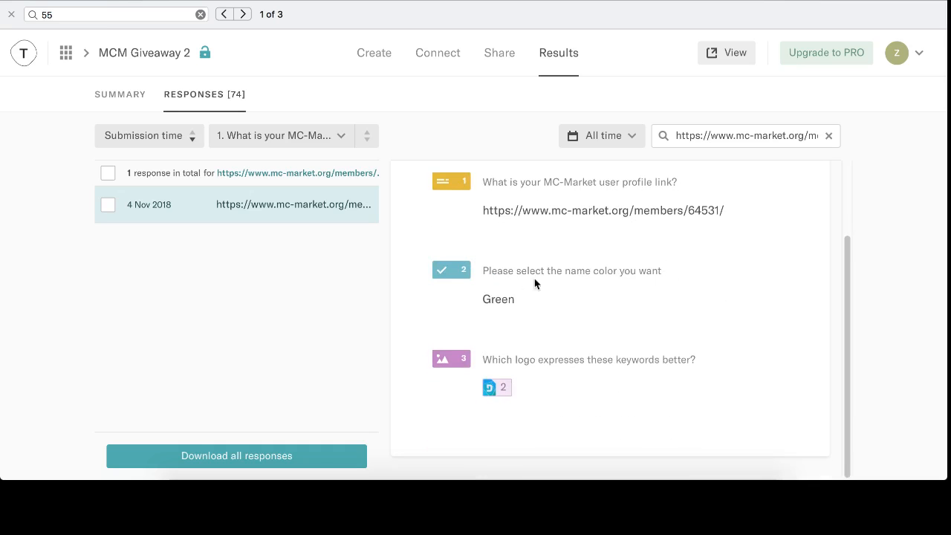
mouse_move(747, 237)
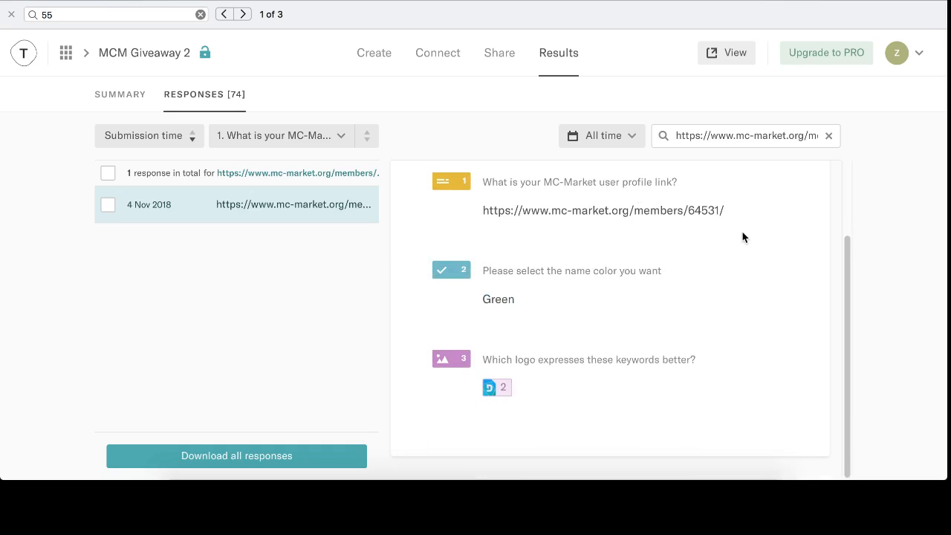
click(604, 211)
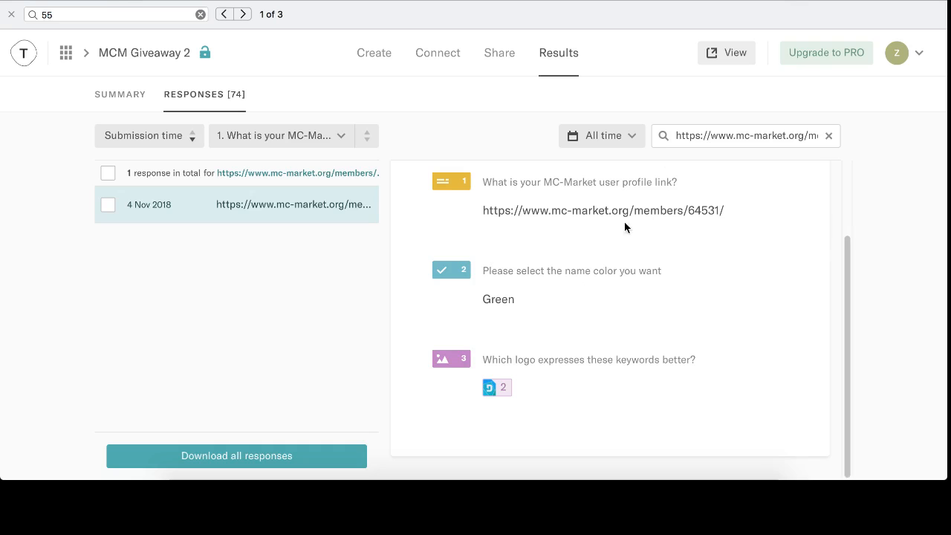
scroll(up, 3)
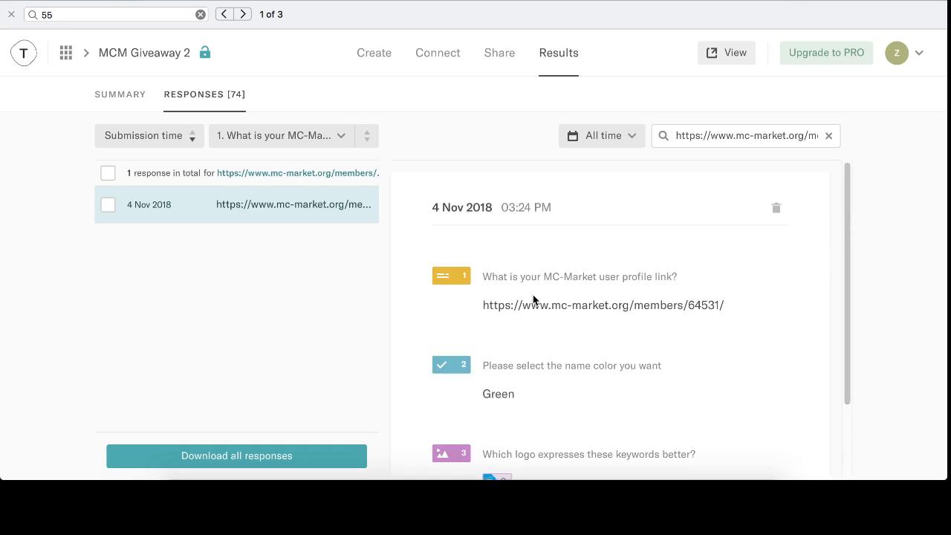